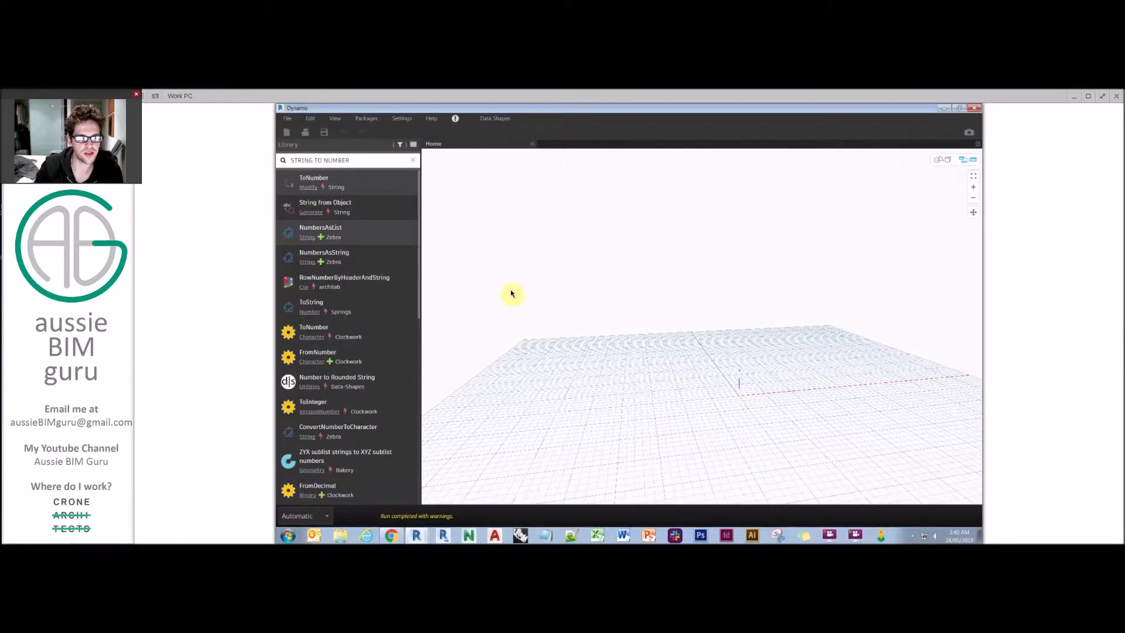
Step: Place a Range node on the canvas through the RANGE node search
right_click(541, 283)
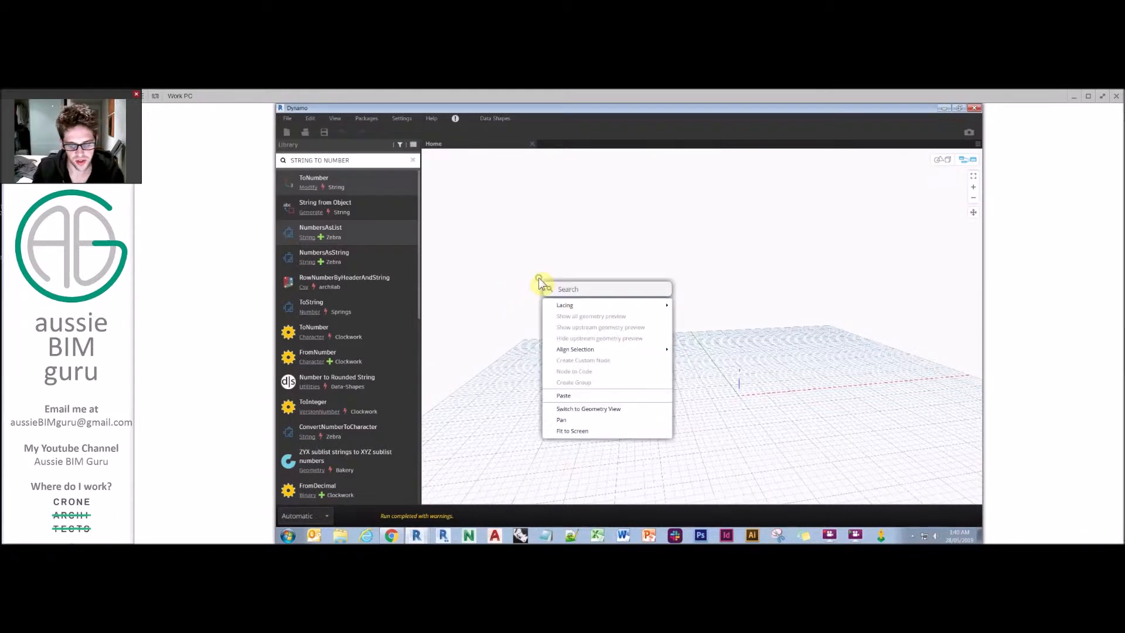
type("RANGE")
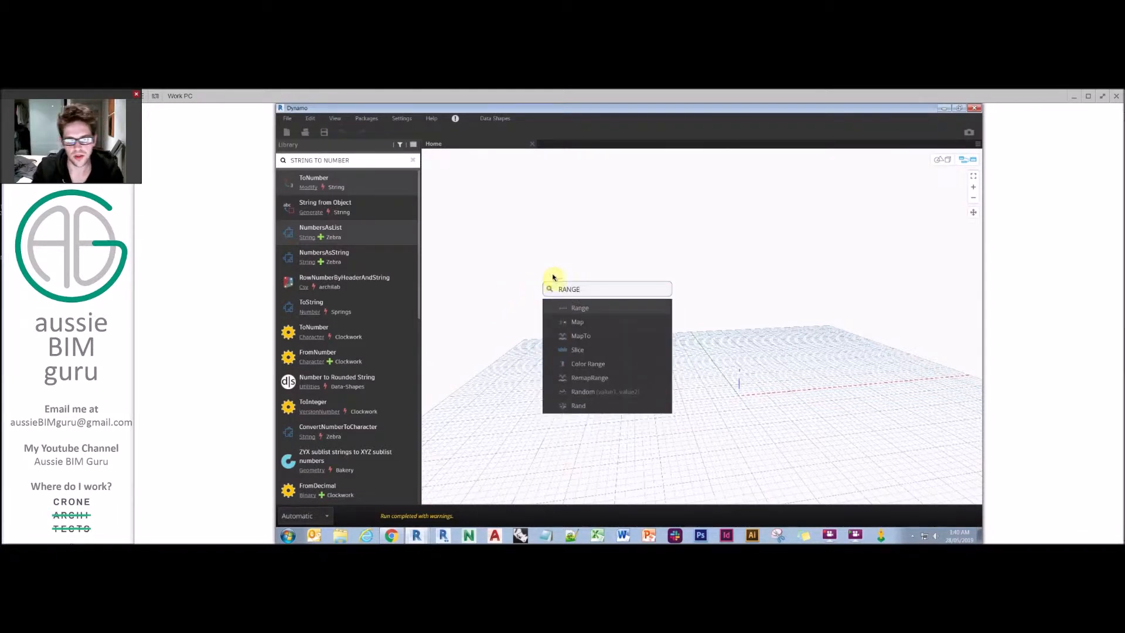
left_click(579, 308)
type("\" \";")
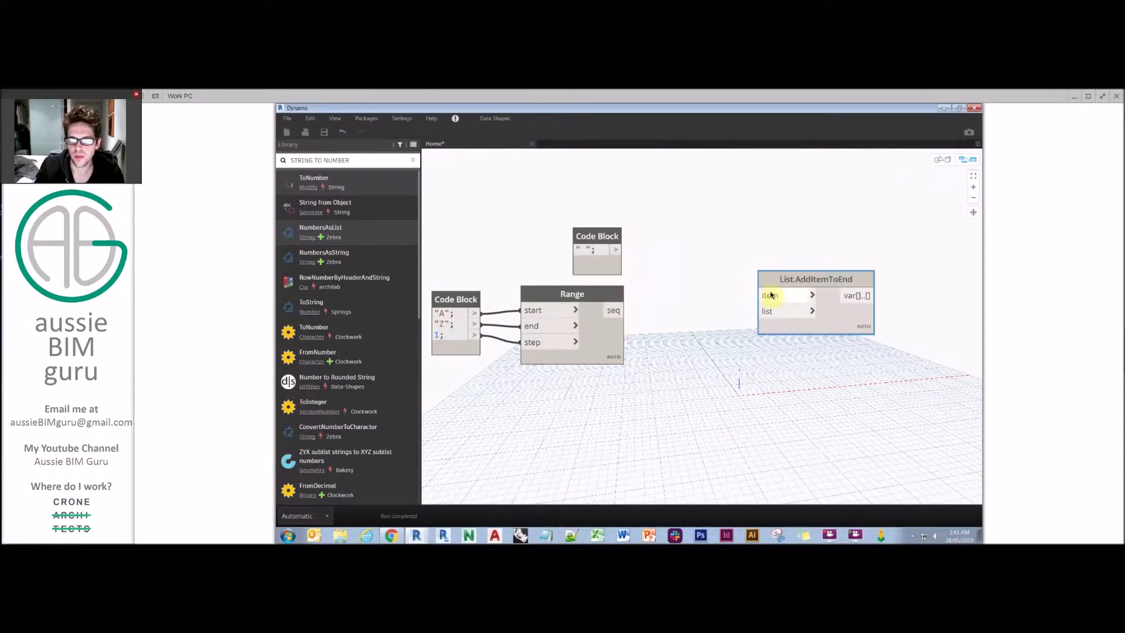
Step: Wire the space code block into the item input of List.AddItemToEnd
left_click_drag(616, 249, 760, 295)
type("REVERSE")
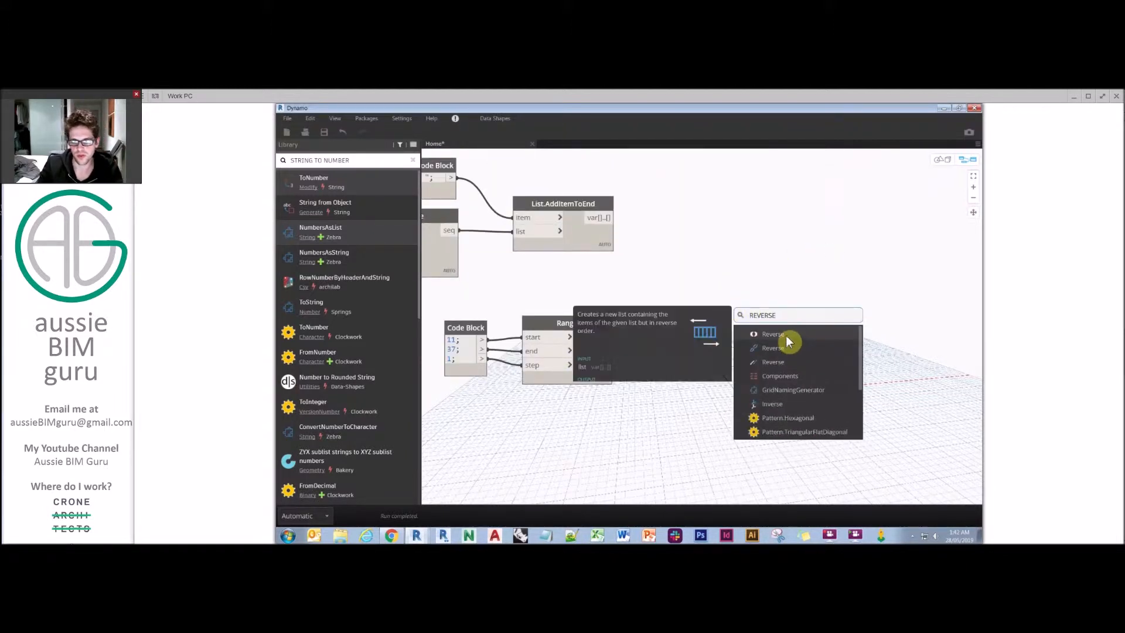
Step: Add a List.Reverse node fed by the 11–37 Range sequence
left_click(772, 333)
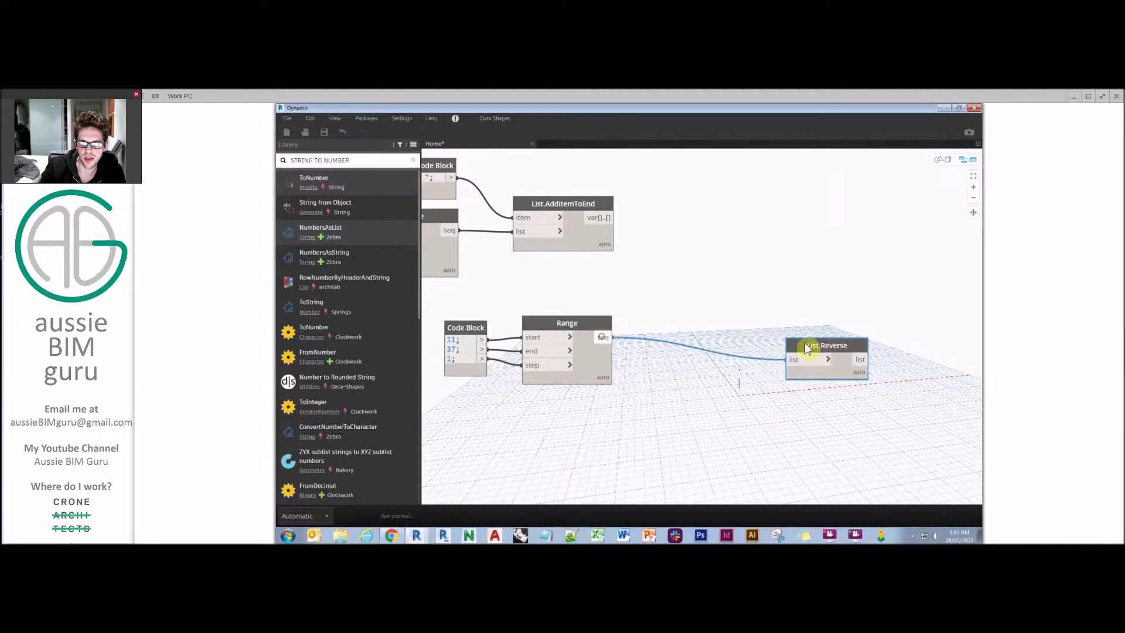
left_click_drag(825, 345, 669, 323)
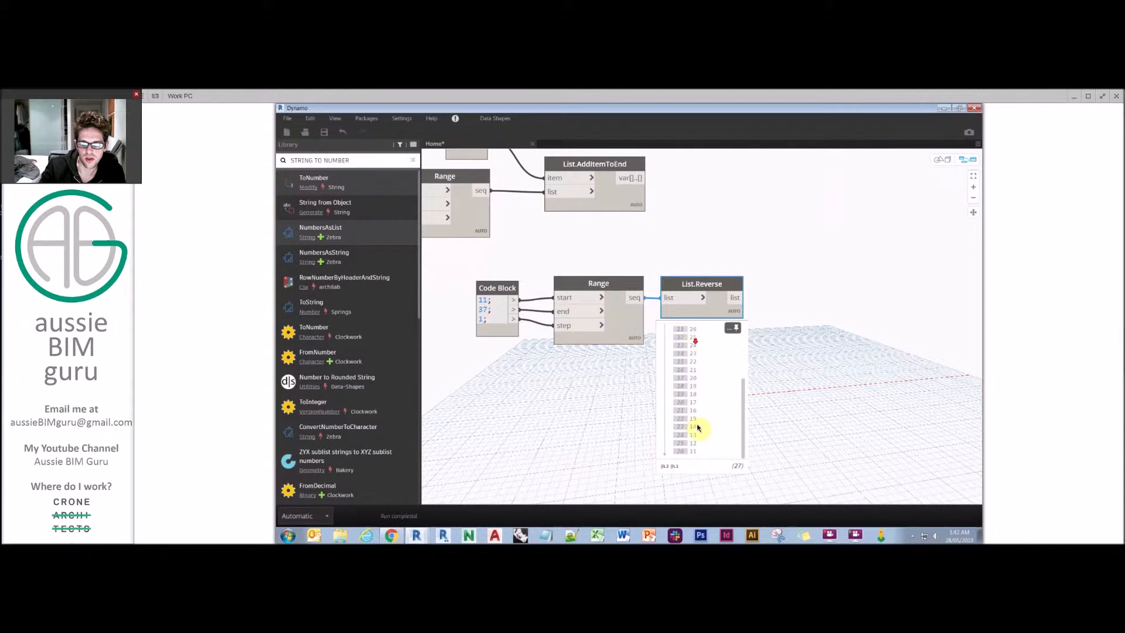
right_click(795, 321)
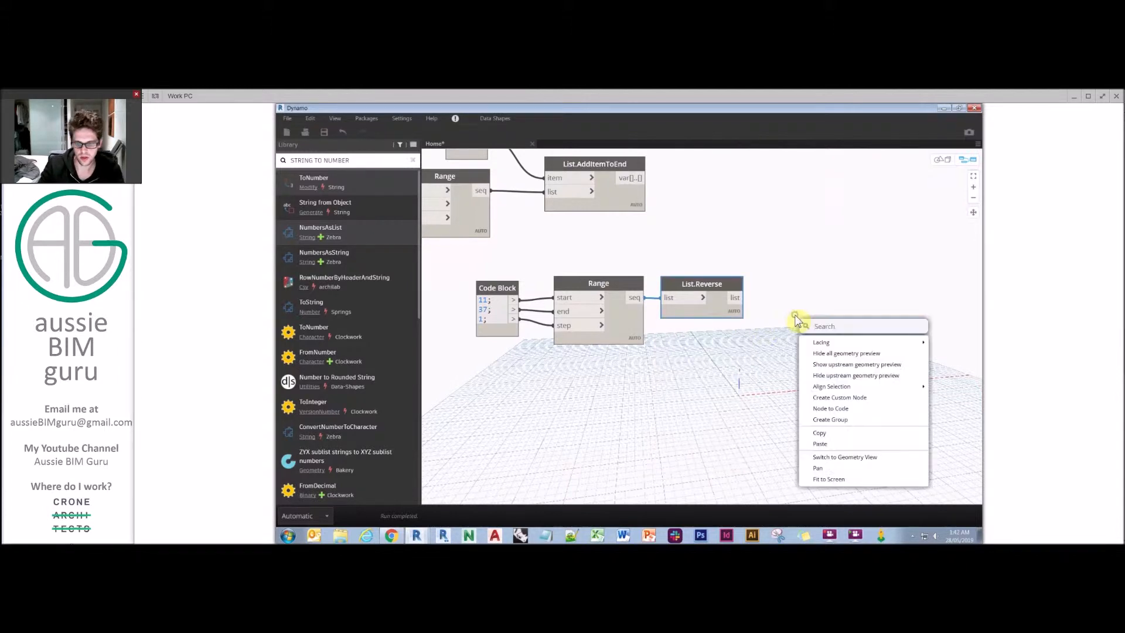
Step: Create a String node reading 'THIS IS OUR MESSAGE' and search for String.ToList
type("ST")
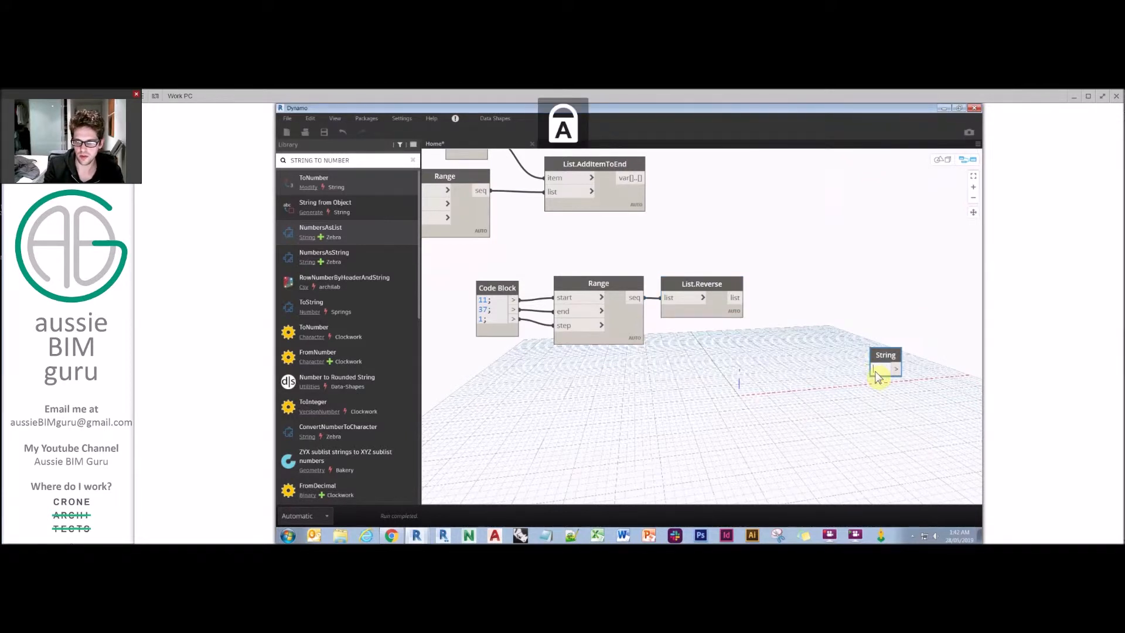
type("THIS IS OUR MESSAGE")
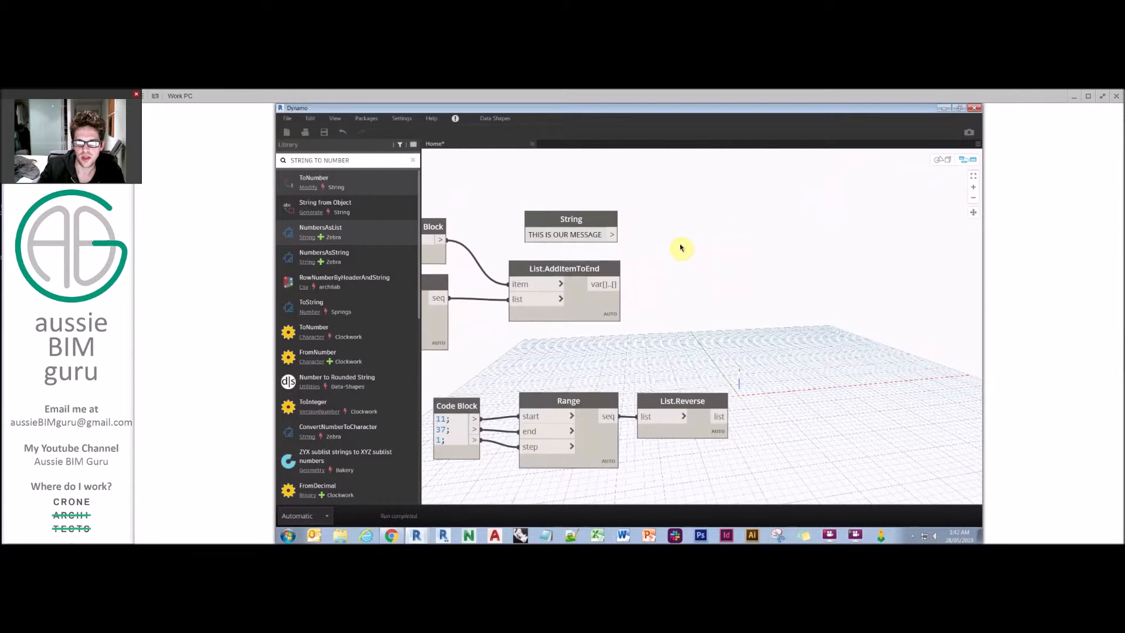
right_click(680, 247)
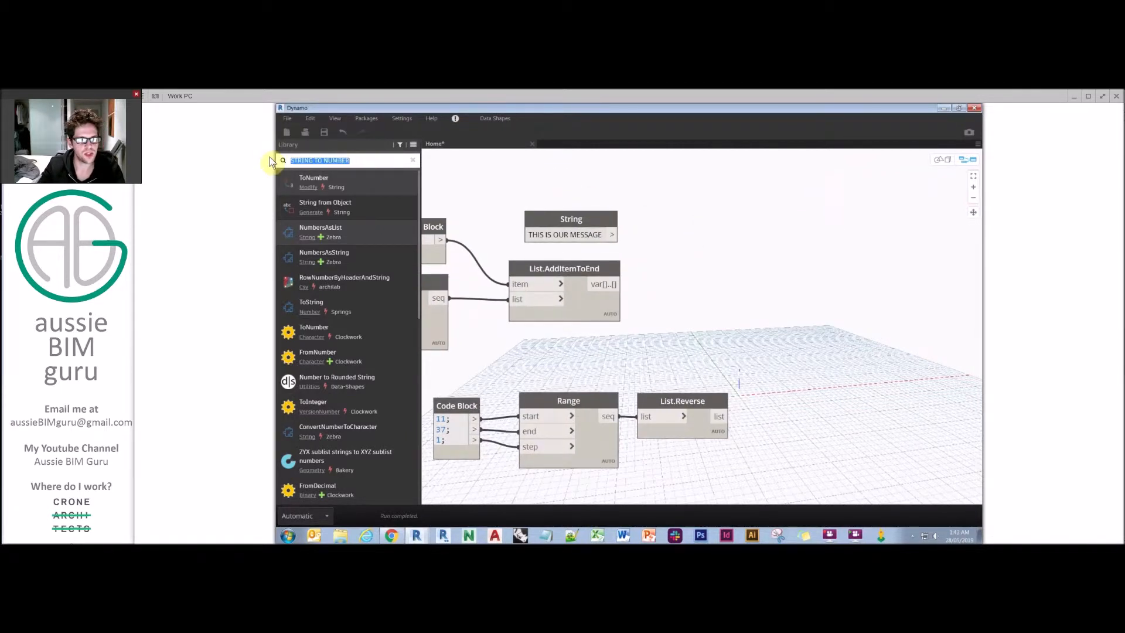
type("STRING TO LIST")
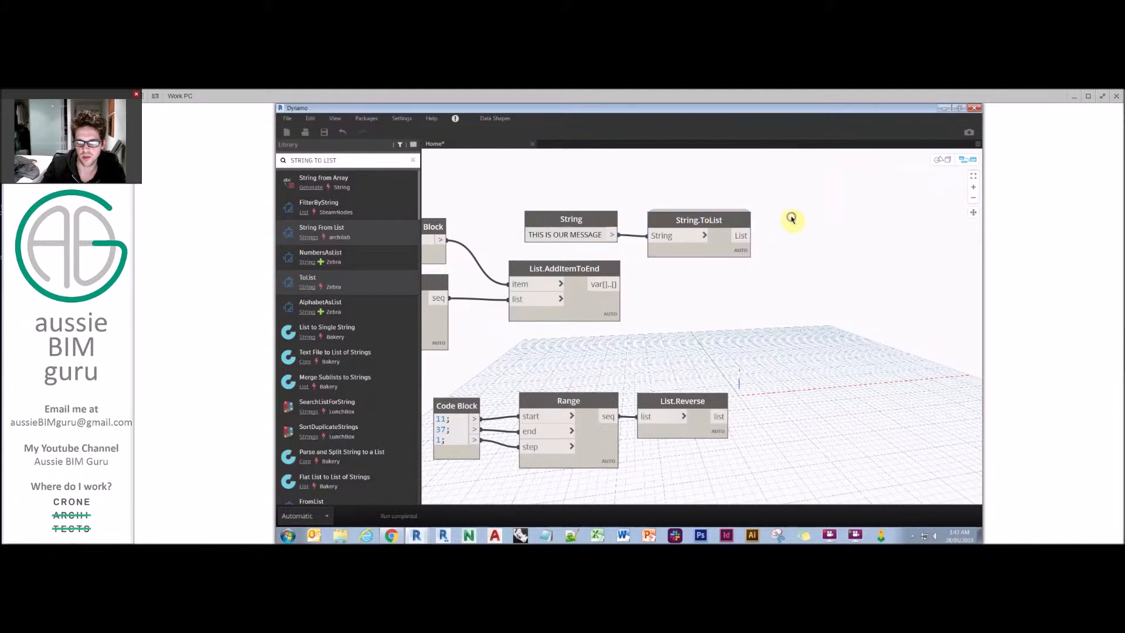
Step: Place a List.IndexOf node through the INDEX OF search
type("INDEX OF")
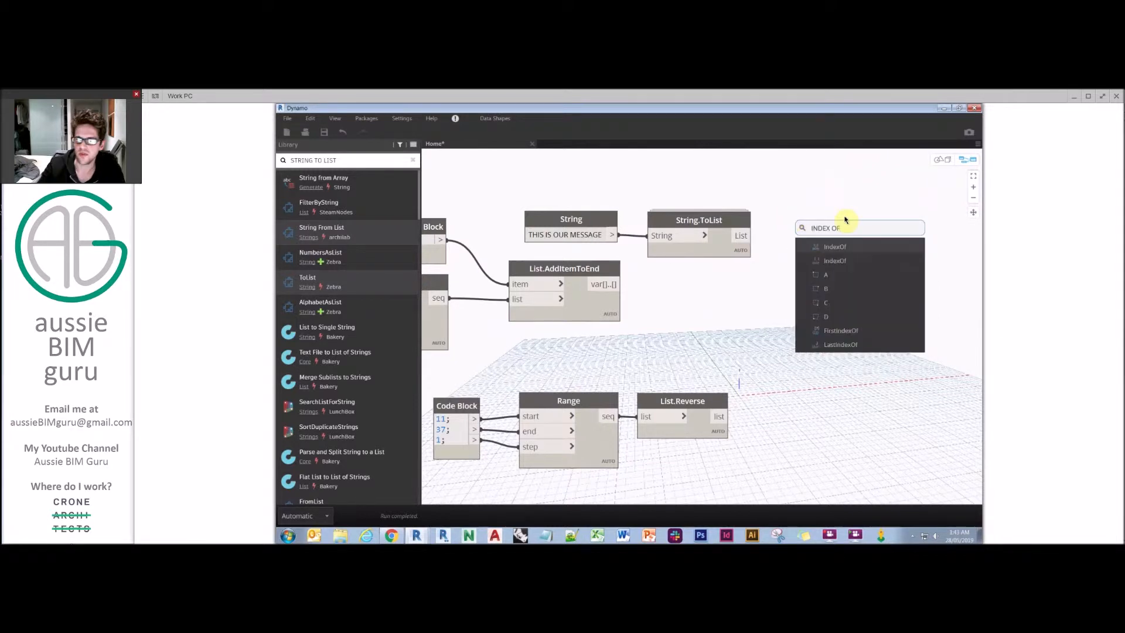
left_click(834, 246)
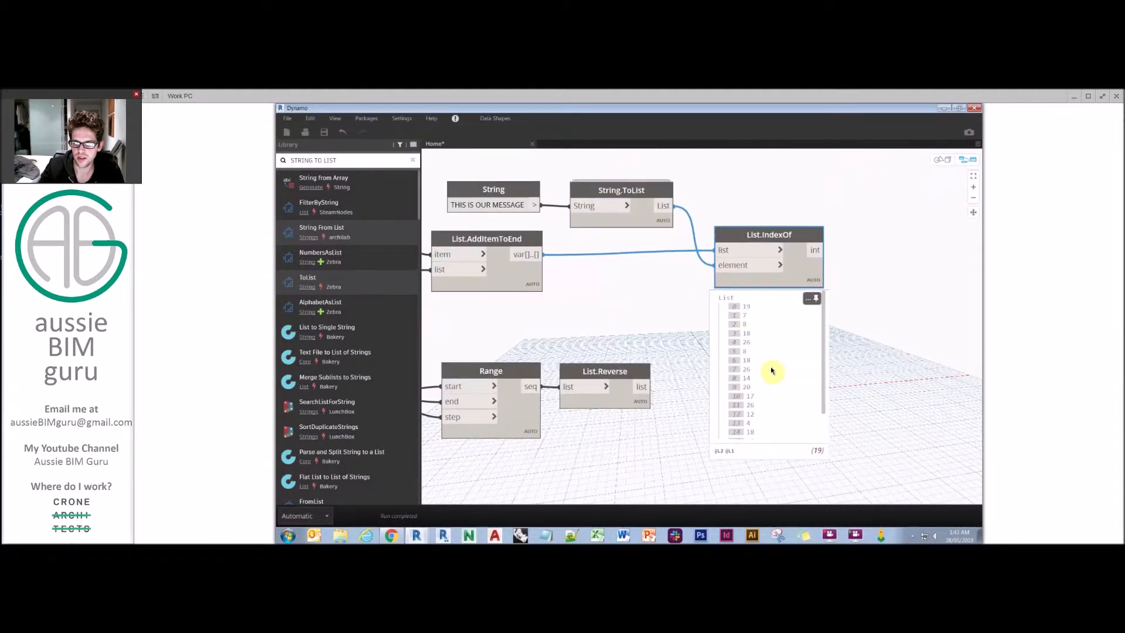
mouse_move(787, 335)
type("GET ITEM AT INDEX")
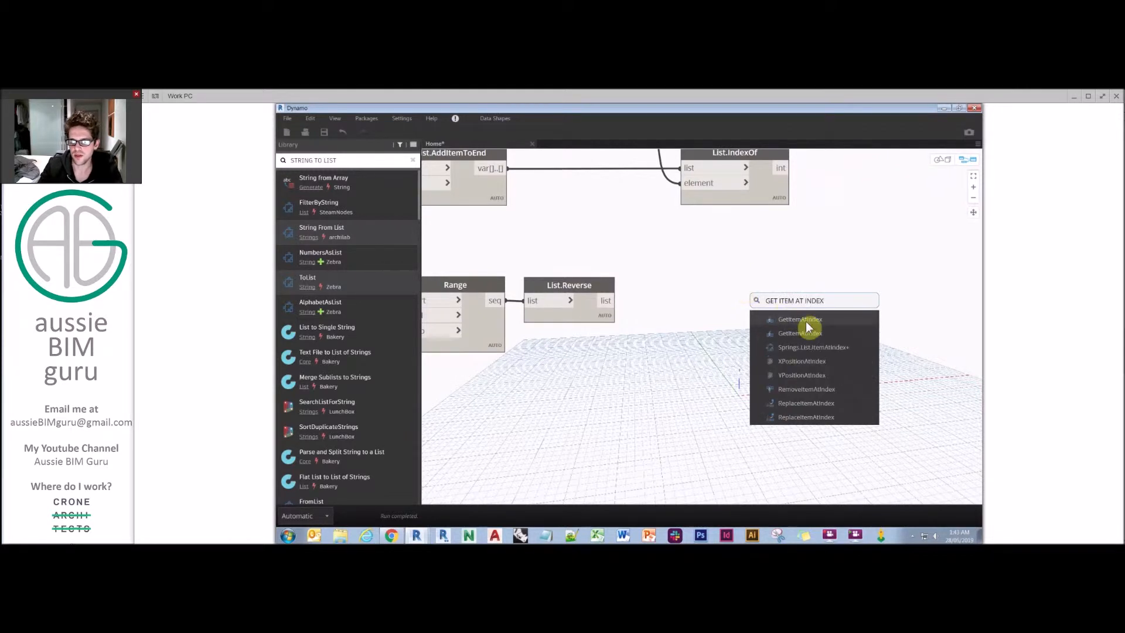
Step: Add List.GetItemAtIndex and connect the IndexOf character positions as its index
left_click(798, 320)
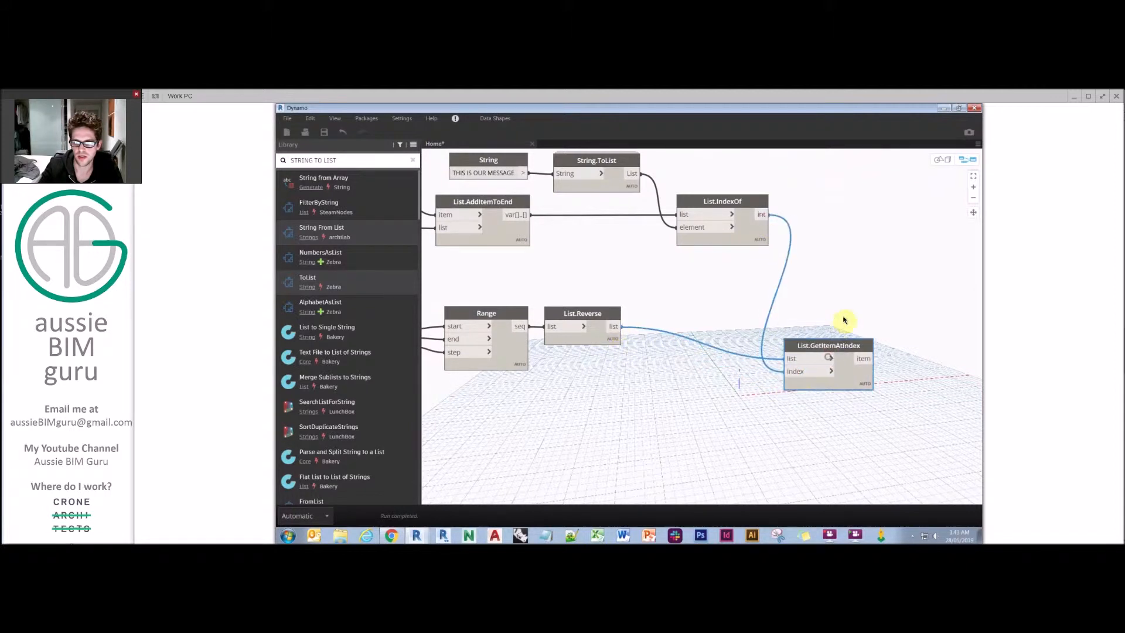
left_click_drag(829, 352, 850, 323)
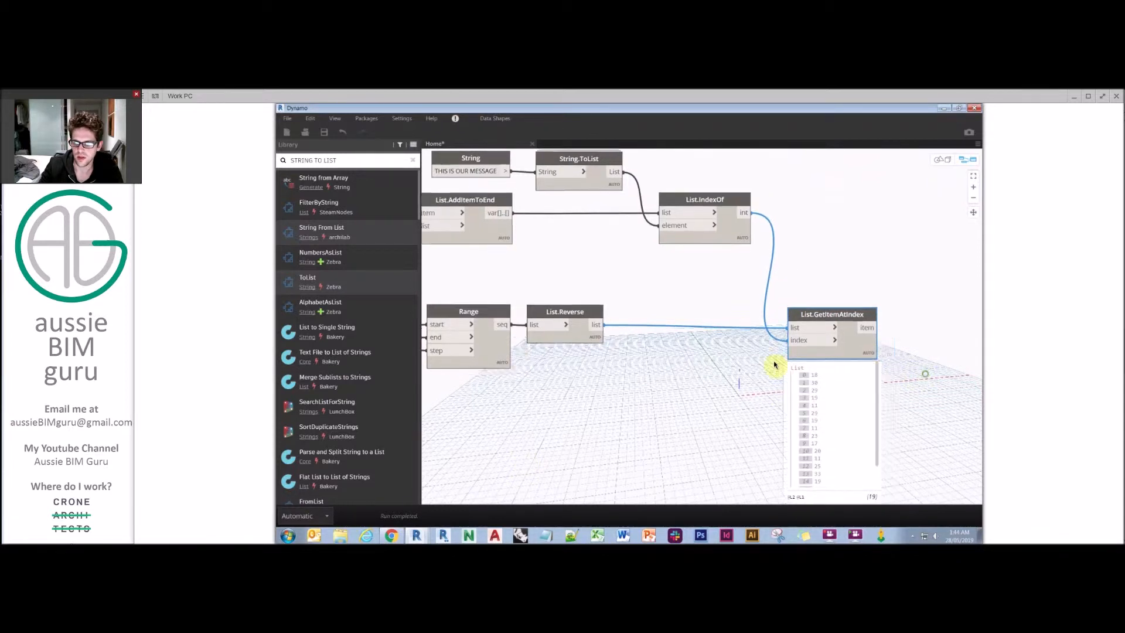
right_click(774, 364)
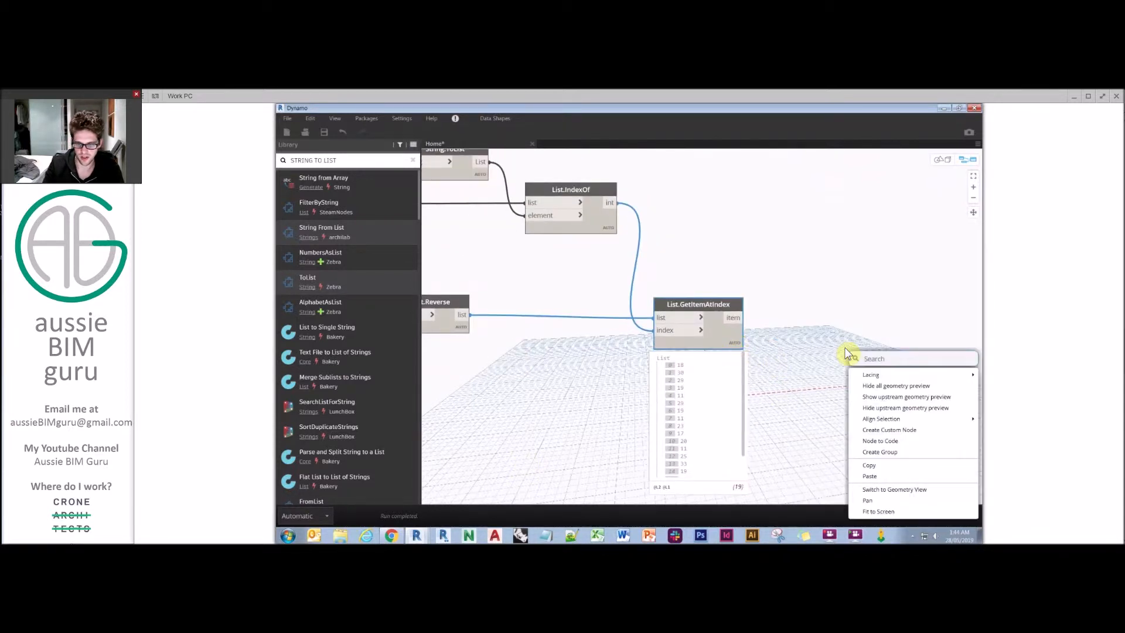
Step: Add String.Concat and String from Object, feeding the numeric codes into String from Object
type("CONCATEN")
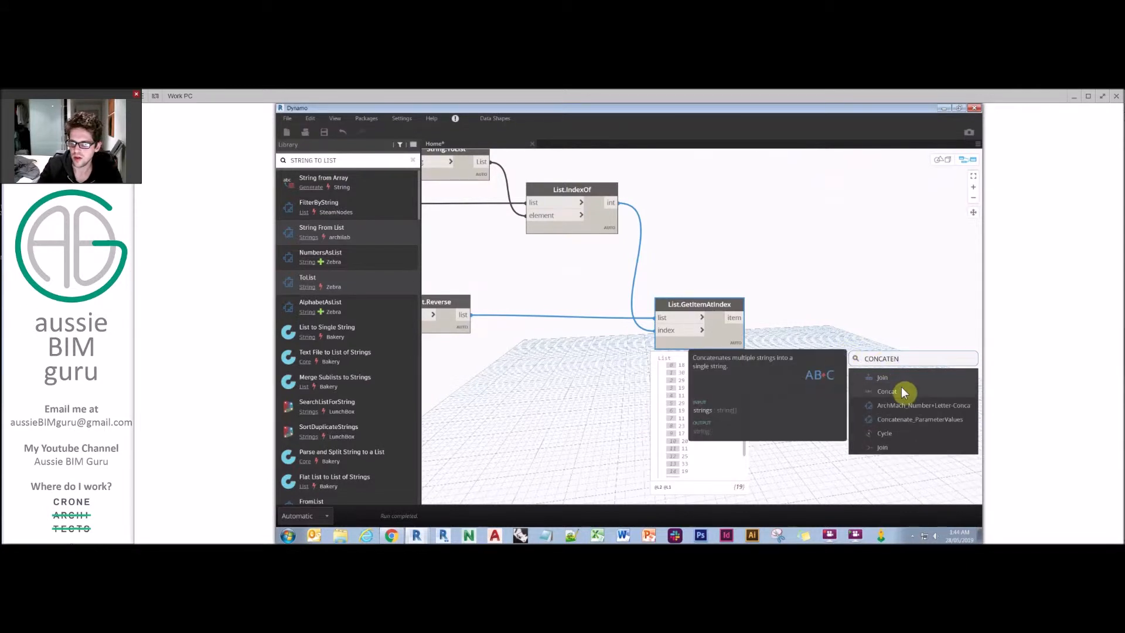
left_click(886, 391)
type("STRING")
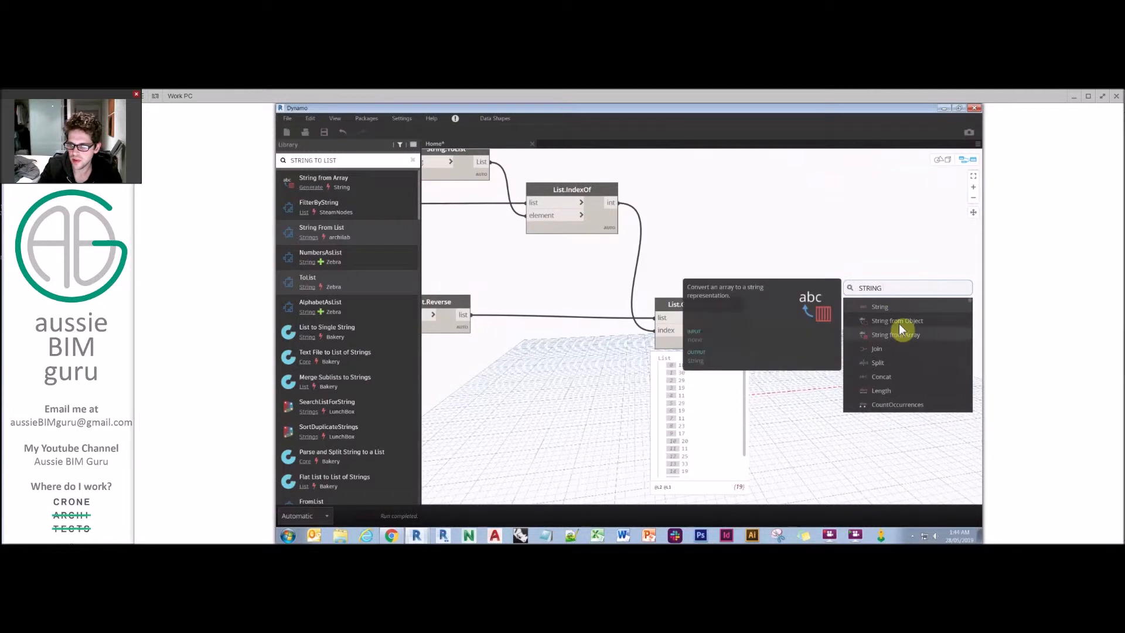
left_click(895, 320)
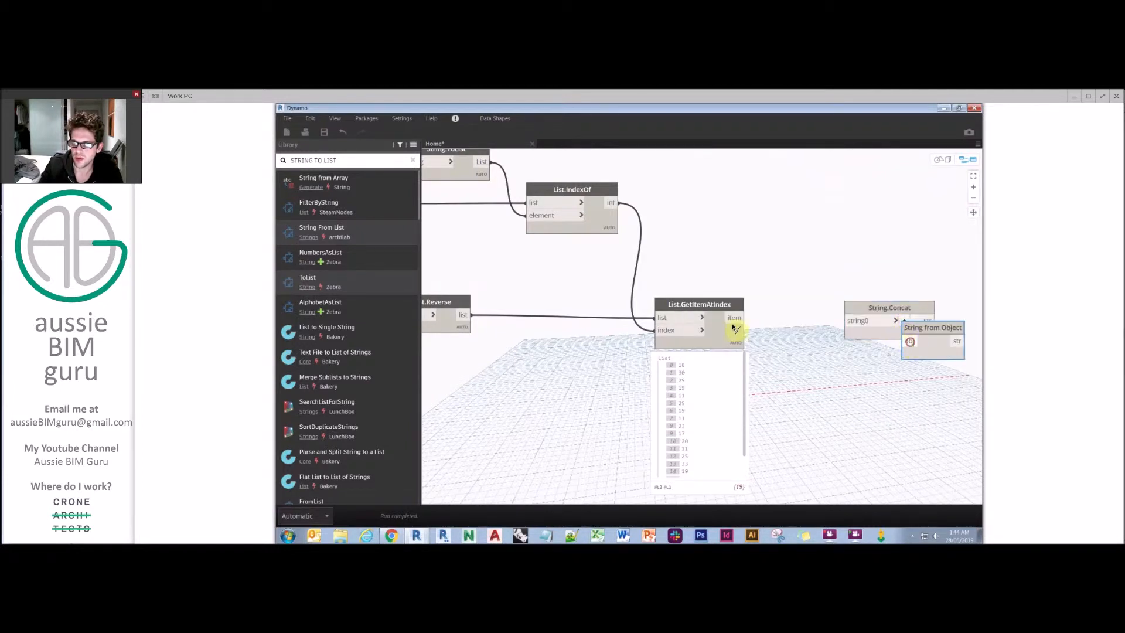
left_click_drag(933, 337, 786, 319)
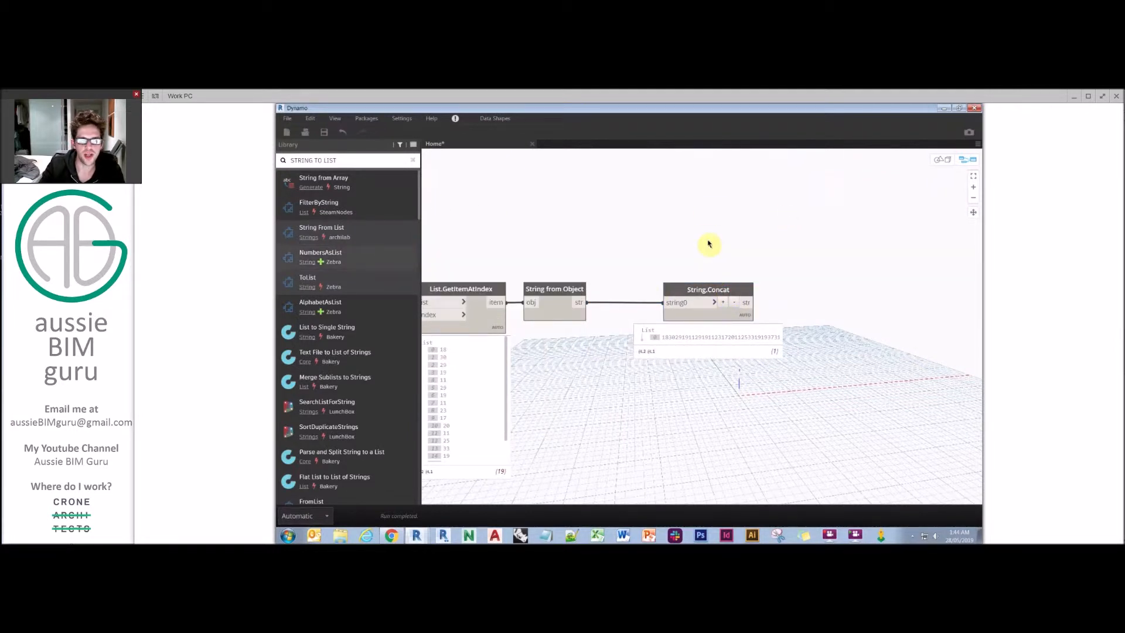
mouse_move(373, 246)
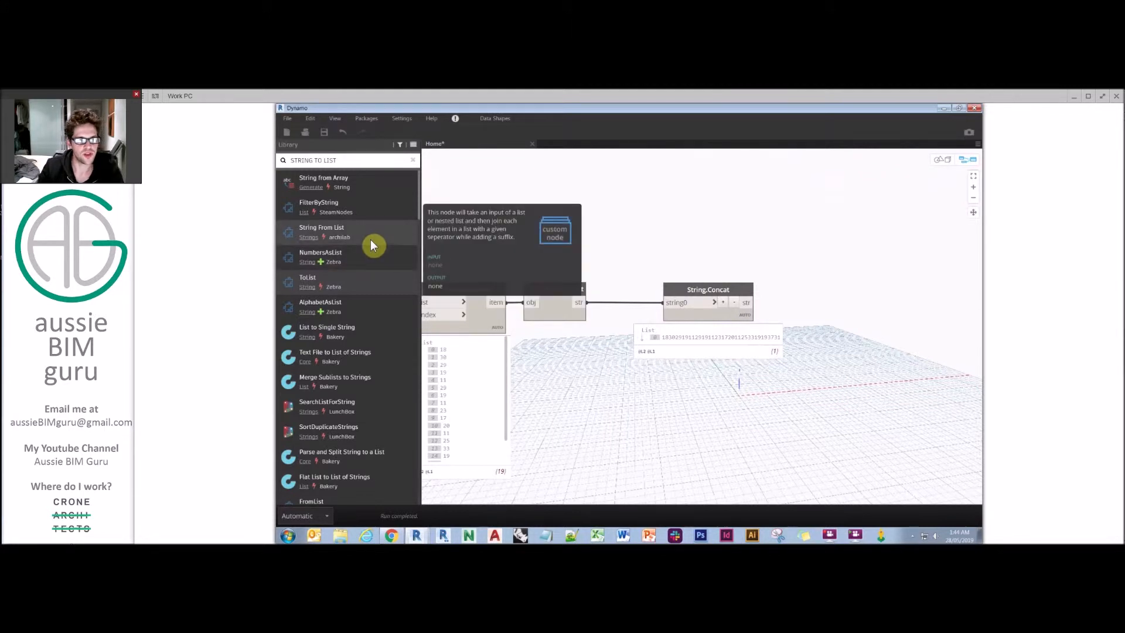
mouse_move(351, 237)
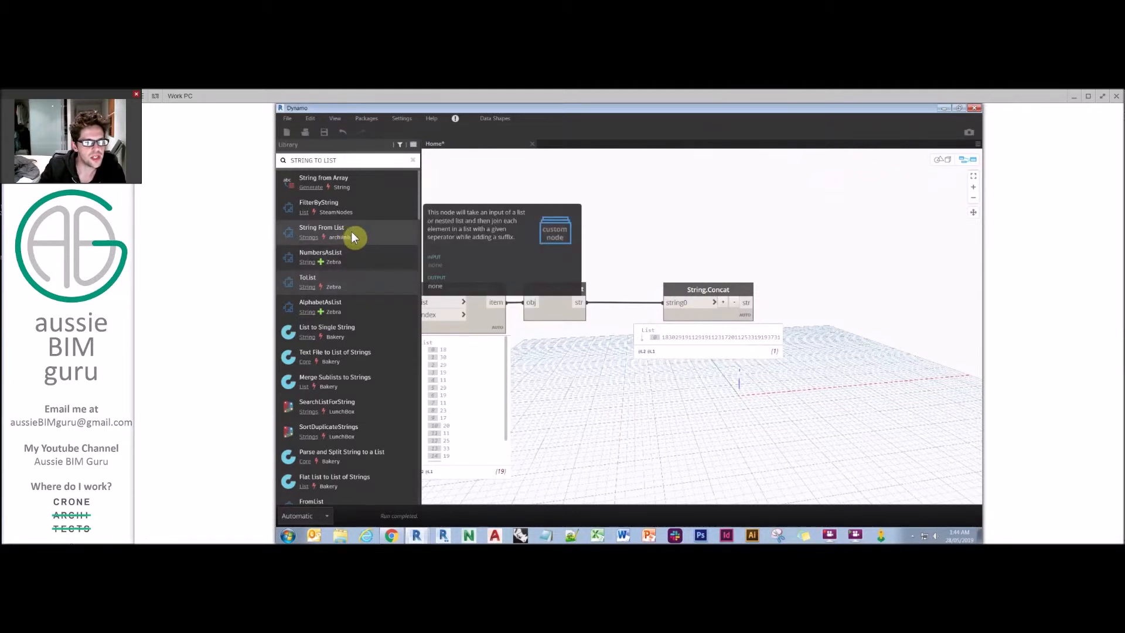
mouse_move(587, 259)
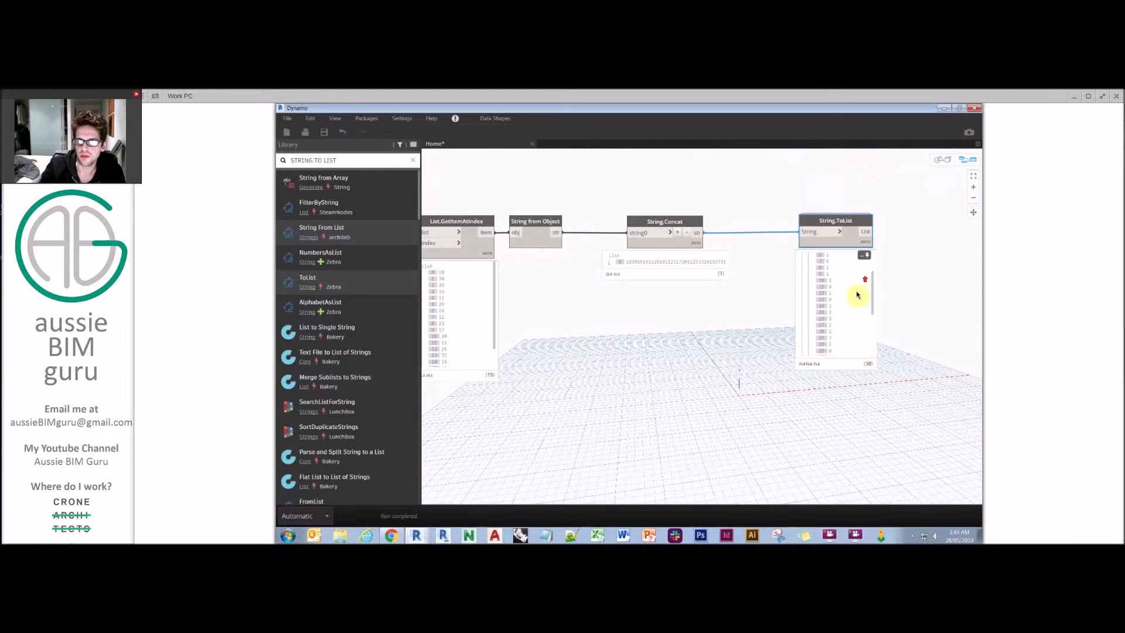
Step: Pan the view toward the end of the graph
left_click_drag(857, 295, 845, 269)
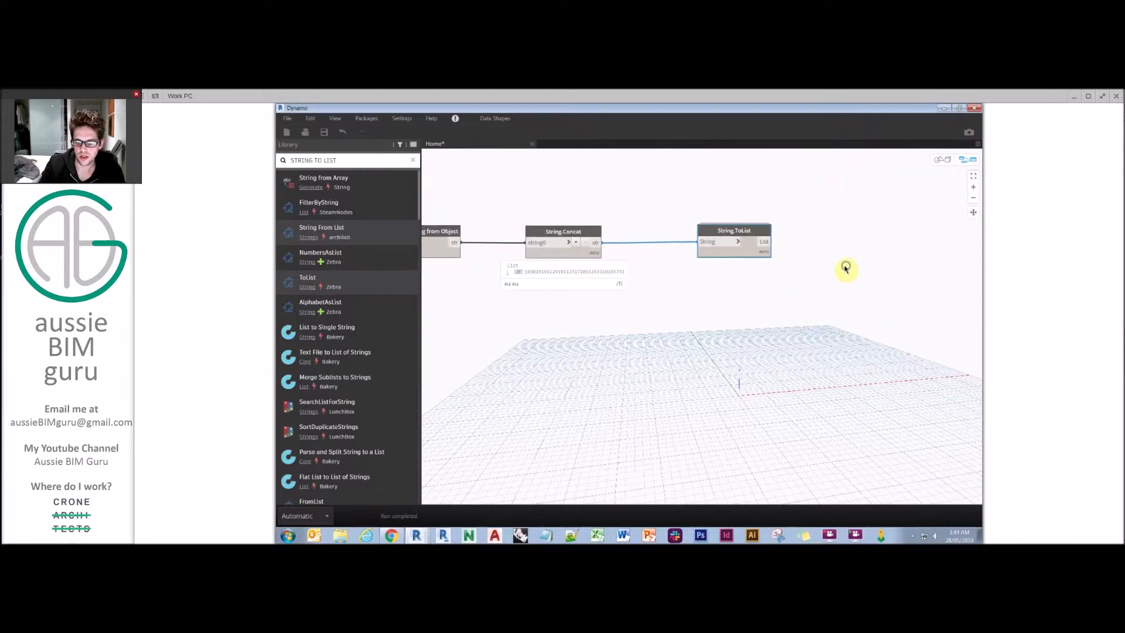
Step: Add a List.Flatten node and expand the List.Chop preview to inspect the sublists
type("FLATTEN")
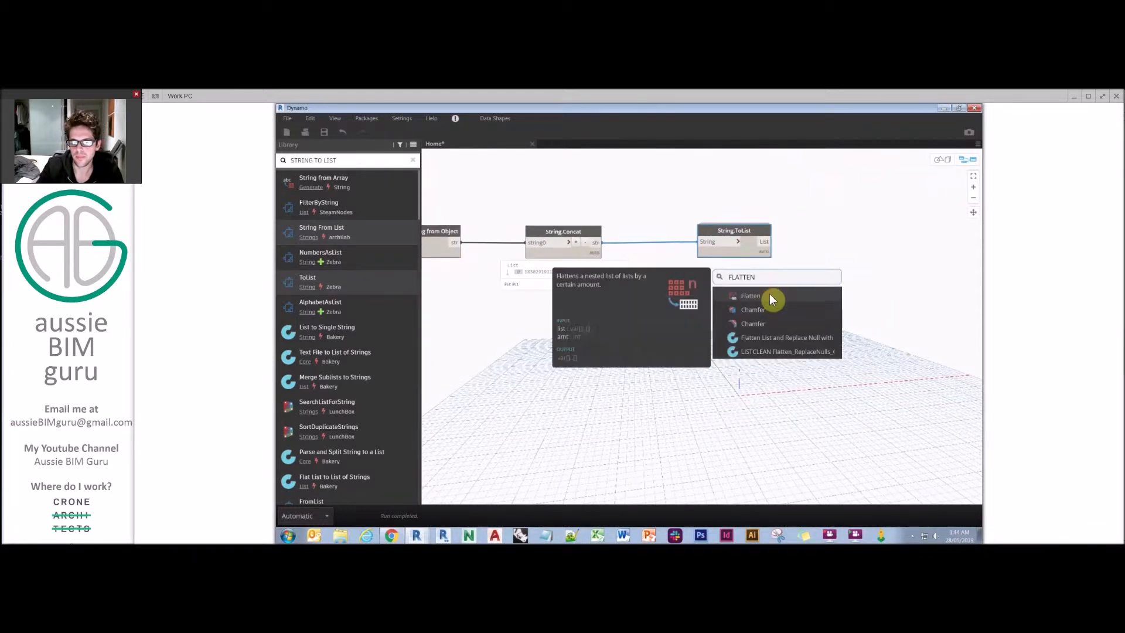
left_click(750, 295)
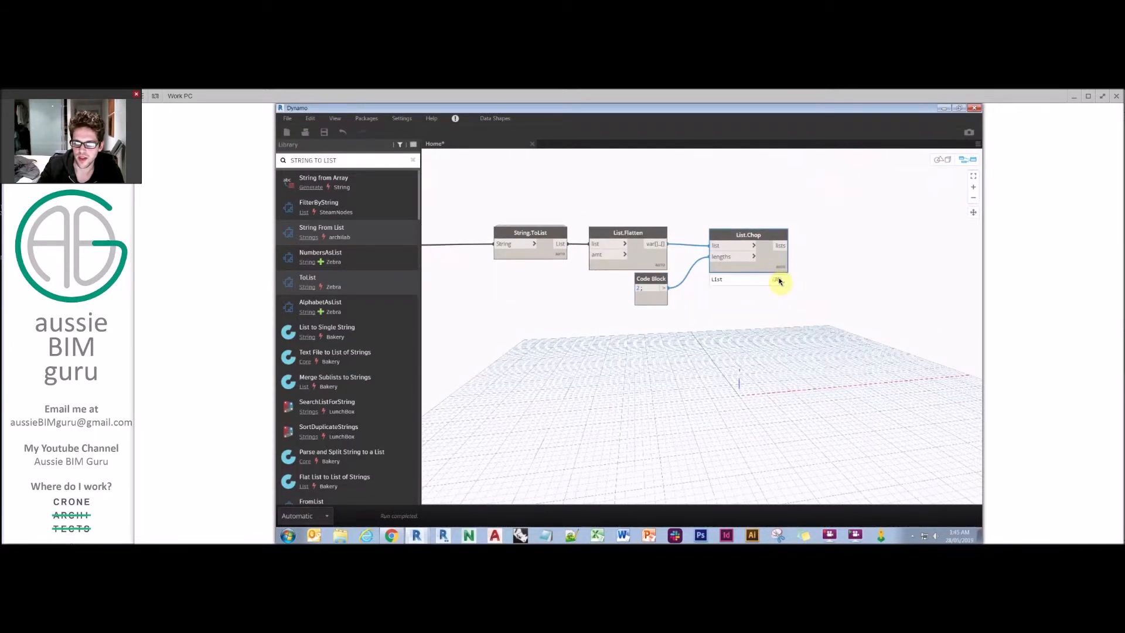
left_click(778, 280)
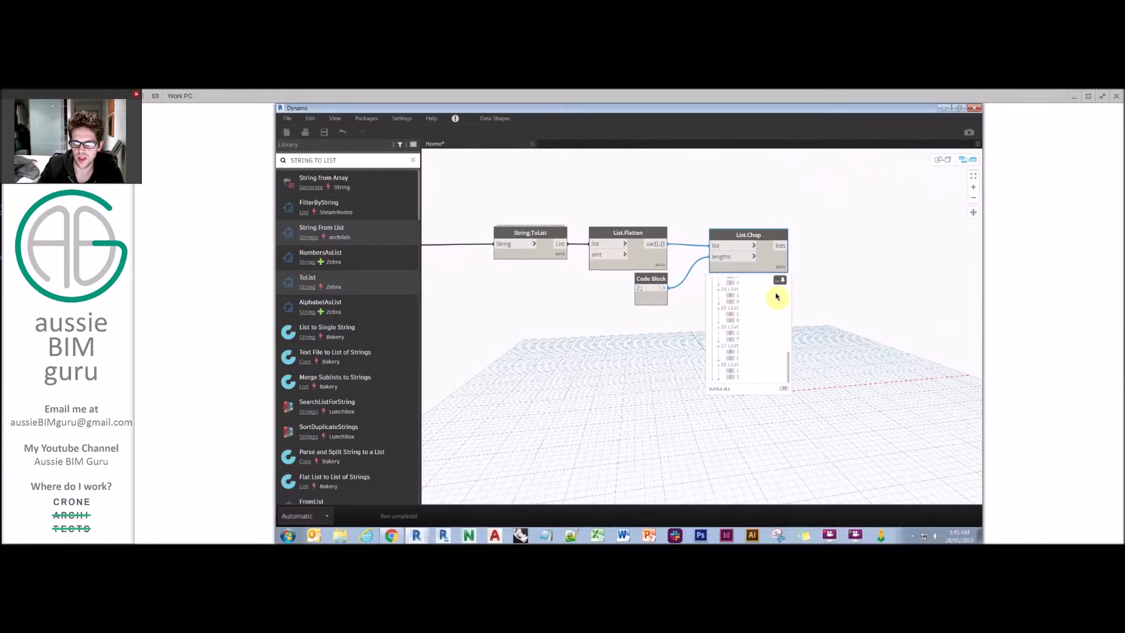
right_click(813, 291)
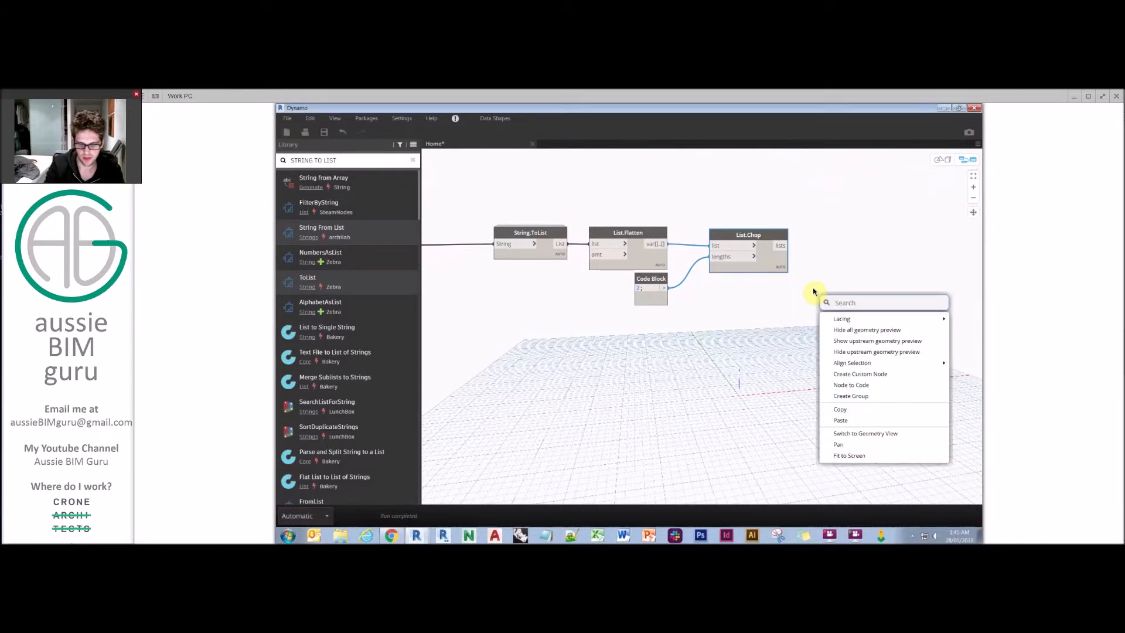
Step: Place a List.Map node and connect String.Concat as its mapped function
type("LIST MAP")
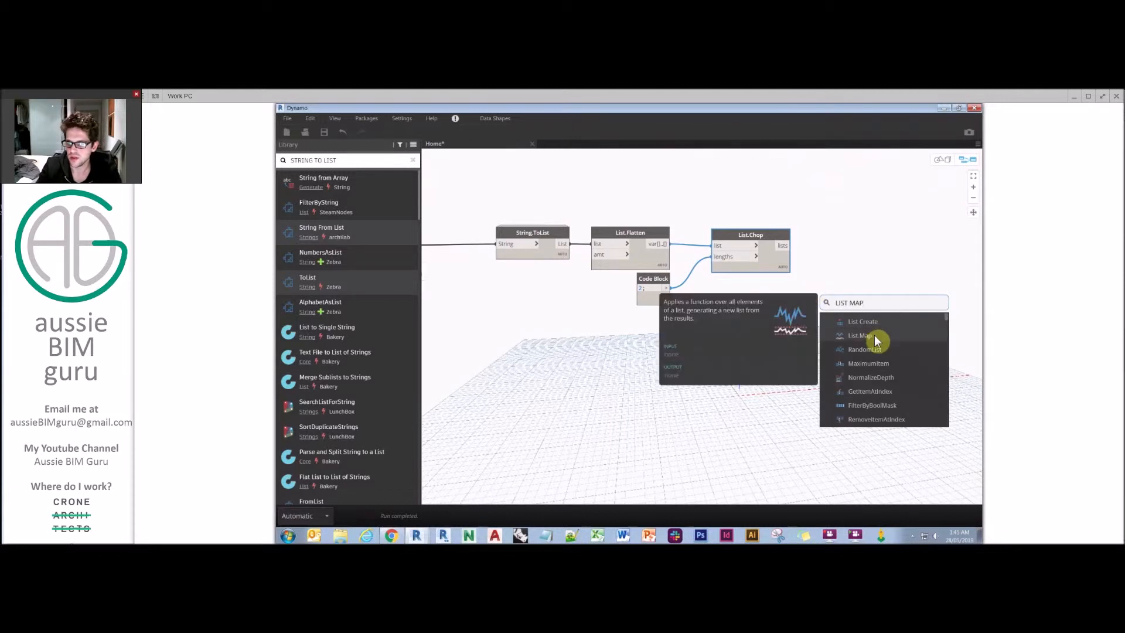
left_click(859, 335)
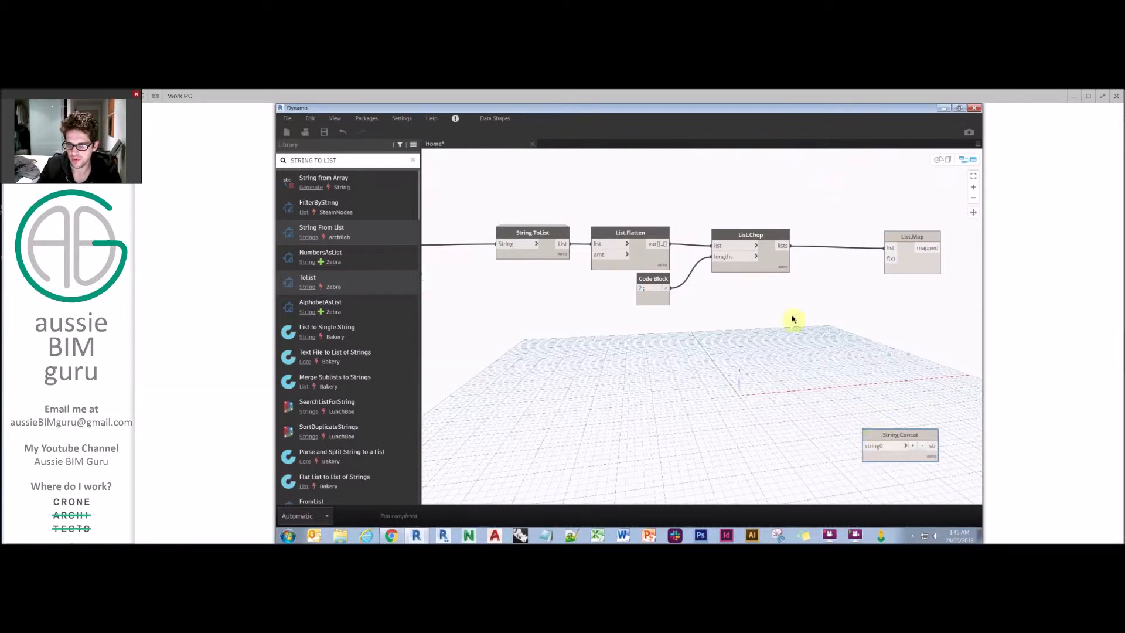
left_click_drag(899, 434, 787, 288)
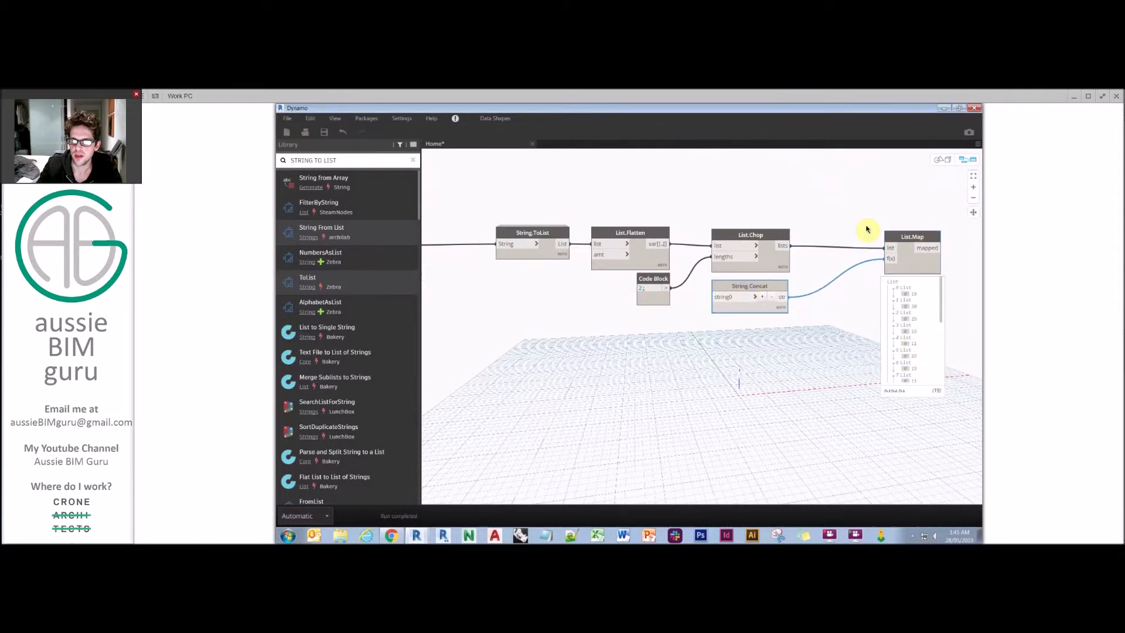
left_click_drag(911, 237, 851, 233)
type("INDEX OF")
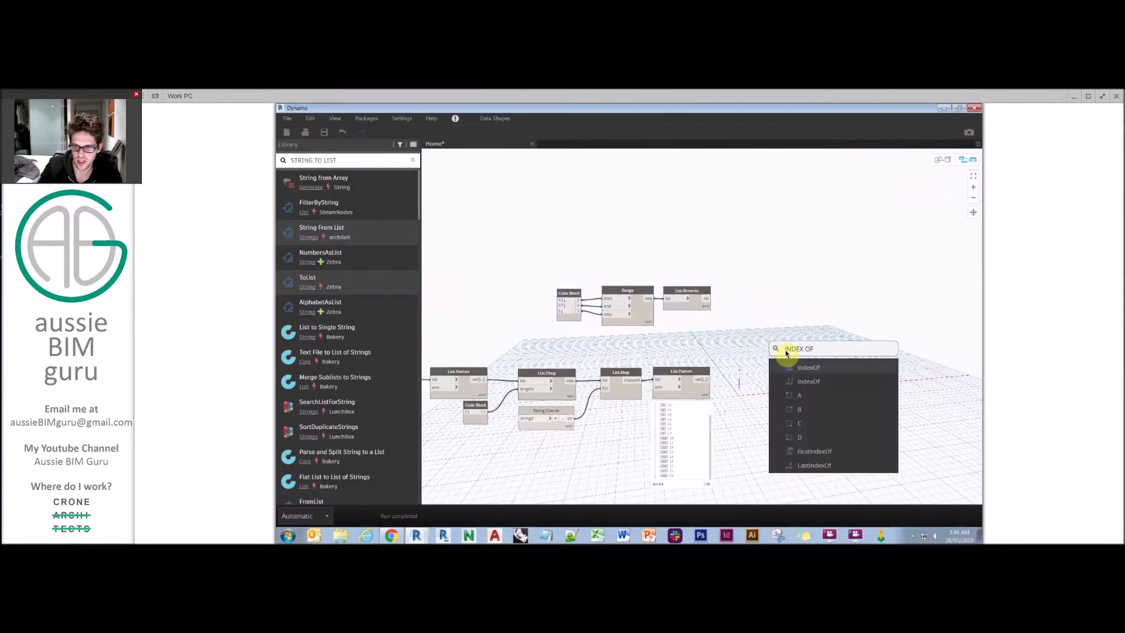
Step: Add List.IndexOf and wire the reversed number range into it
left_click(808, 367)
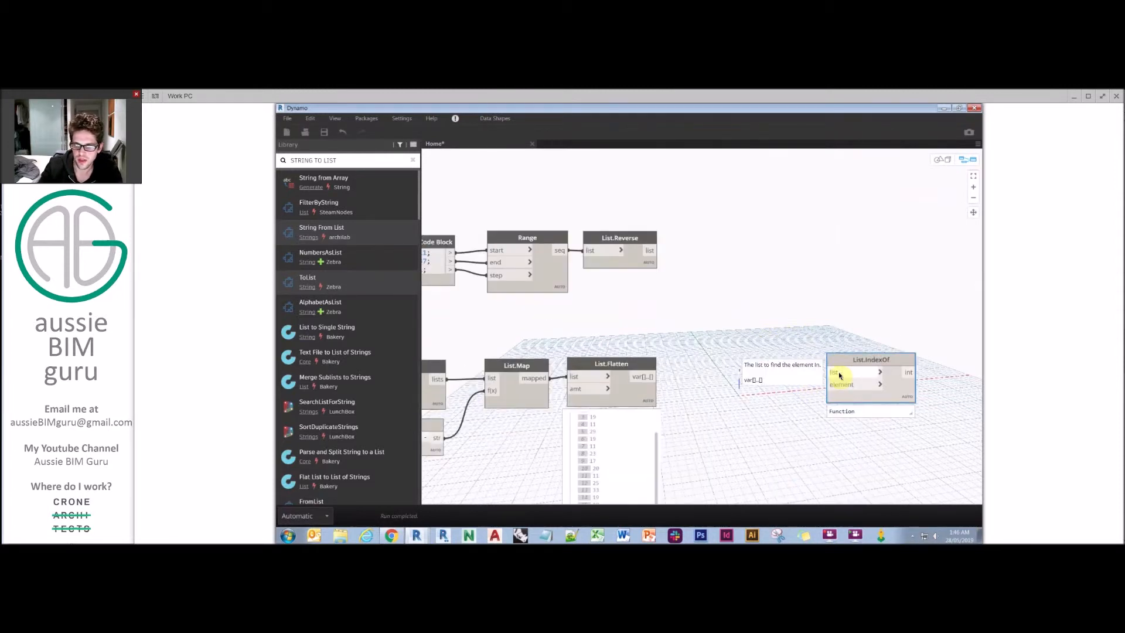
left_click_drag(645, 251, 834, 371)
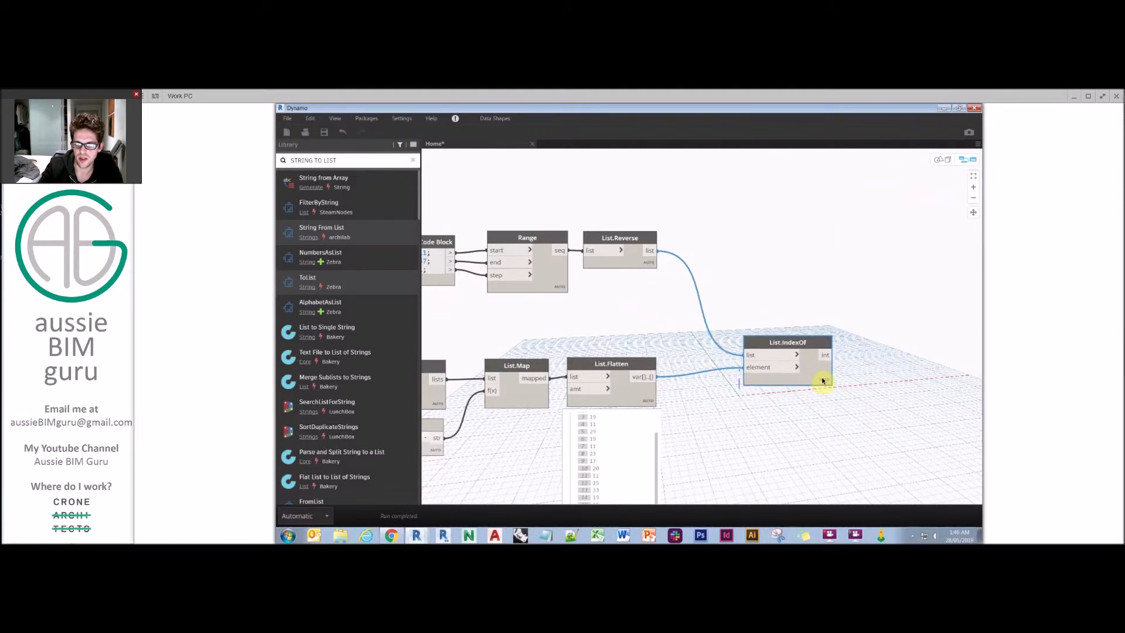
left_click_drag(796, 366, 723, 414)
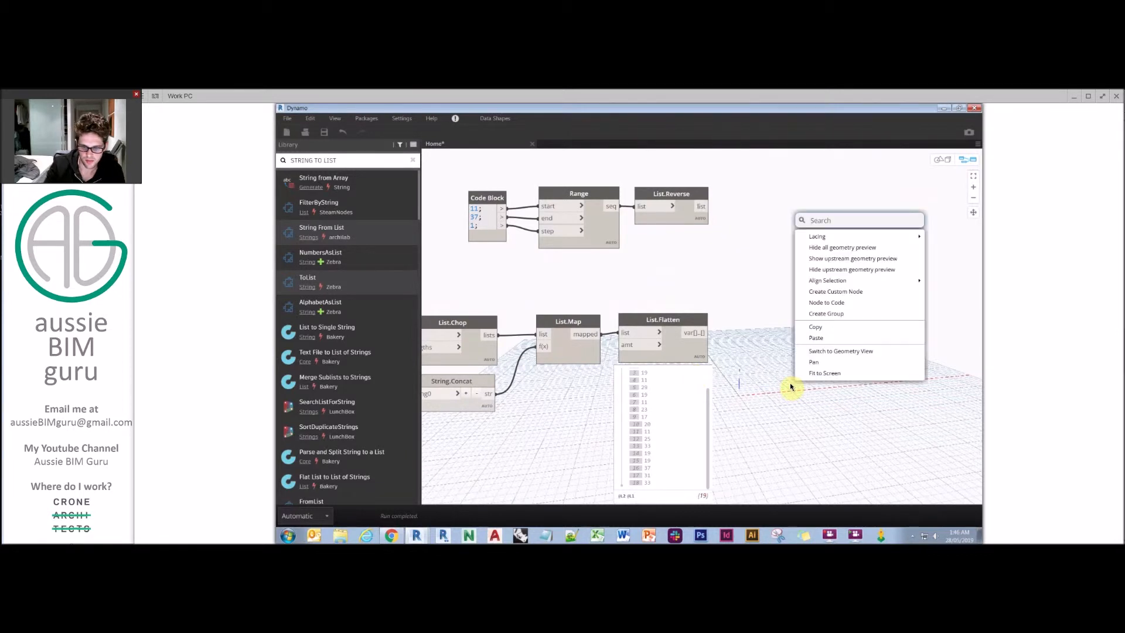
Step: Insert String.ToNumber to convert the flattened codes before they reach List.IndexOf
type("NUMBER")
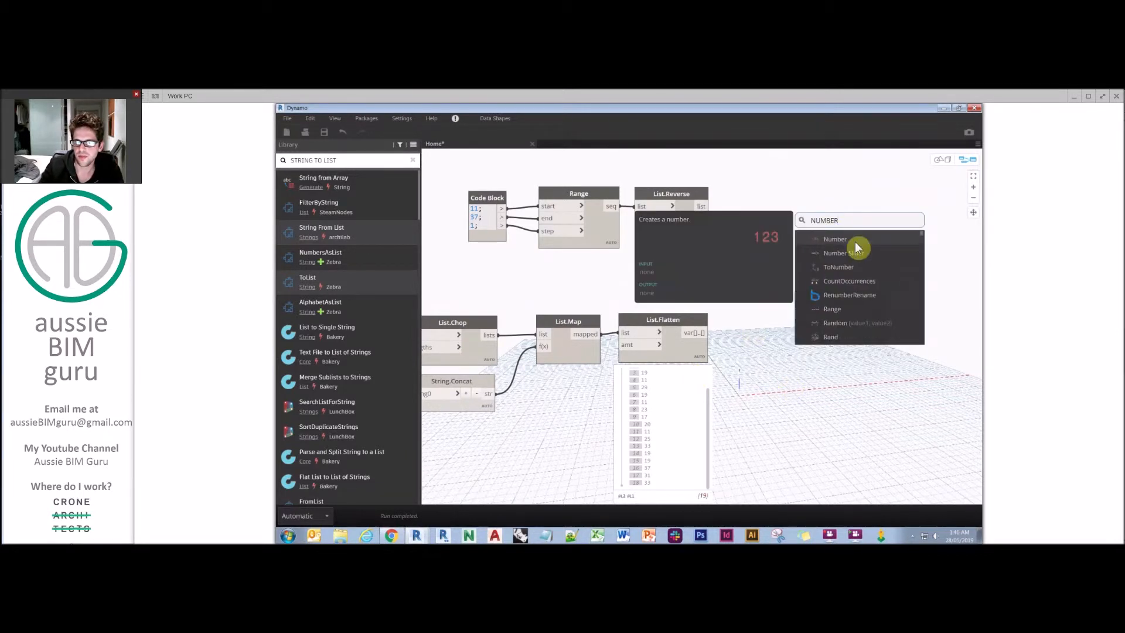
left_click(840, 267)
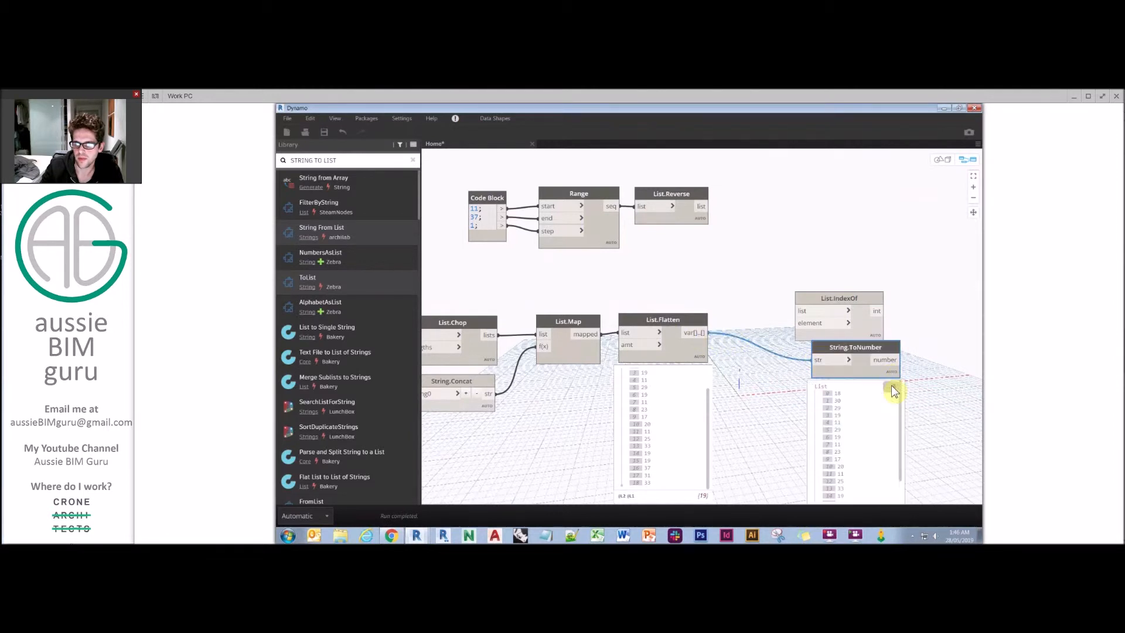
left_click_drag(855, 347, 776, 319)
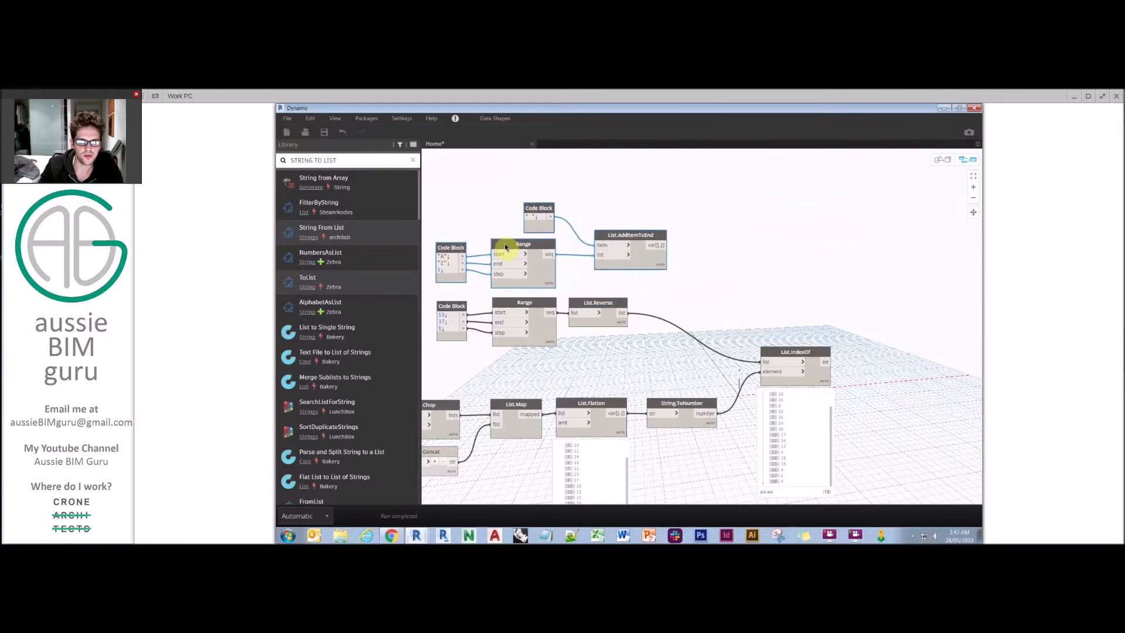
Step: Add List.GetItemAtIndex, wiring the letter list and found indices into it
right_click(754, 240)
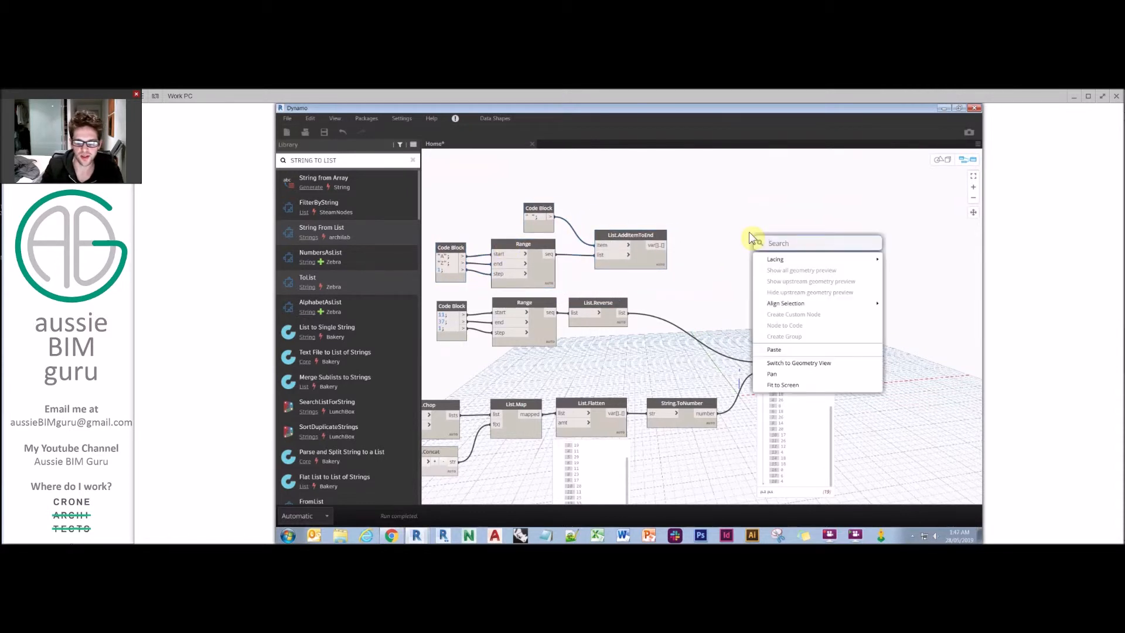
type("GET ITEM AT IN")
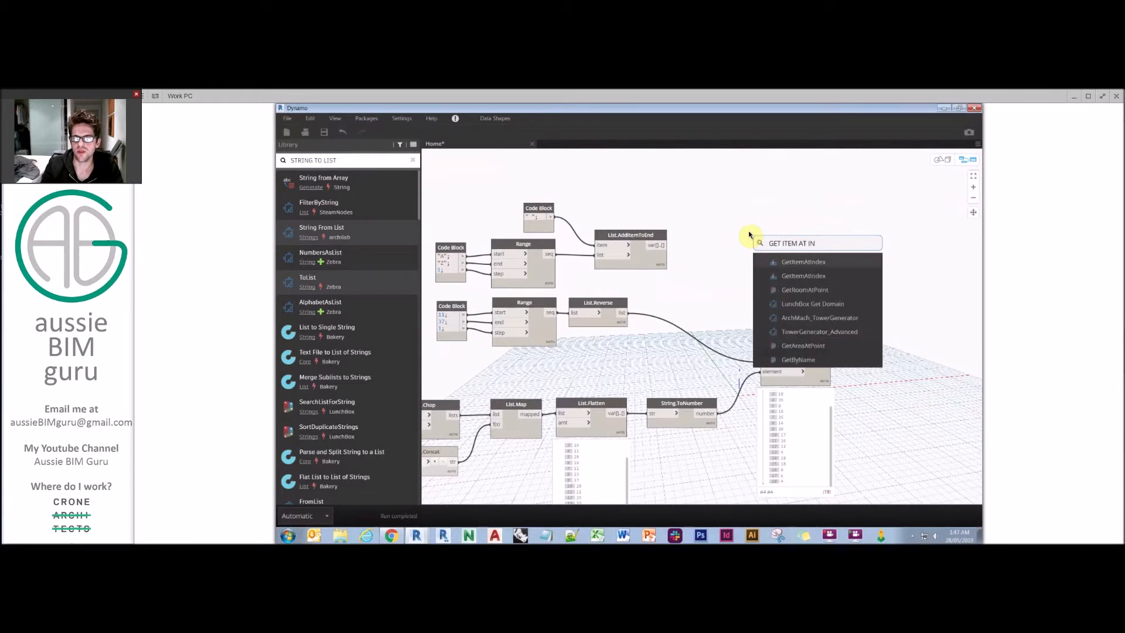
left_click(803, 262)
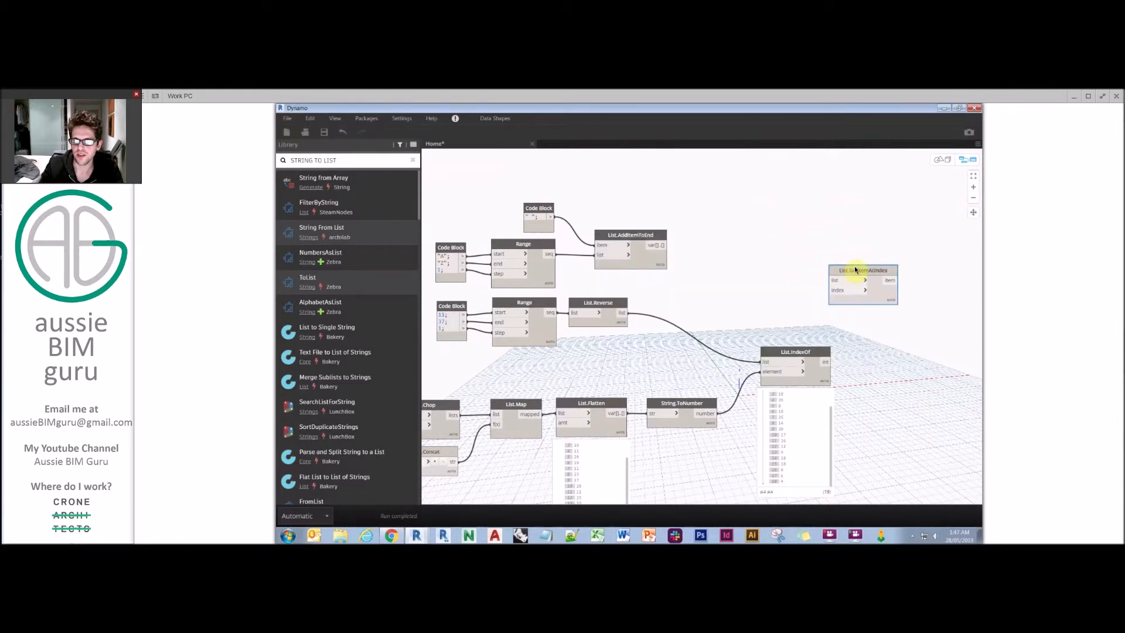
left_click_drag(861, 271, 904, 288)
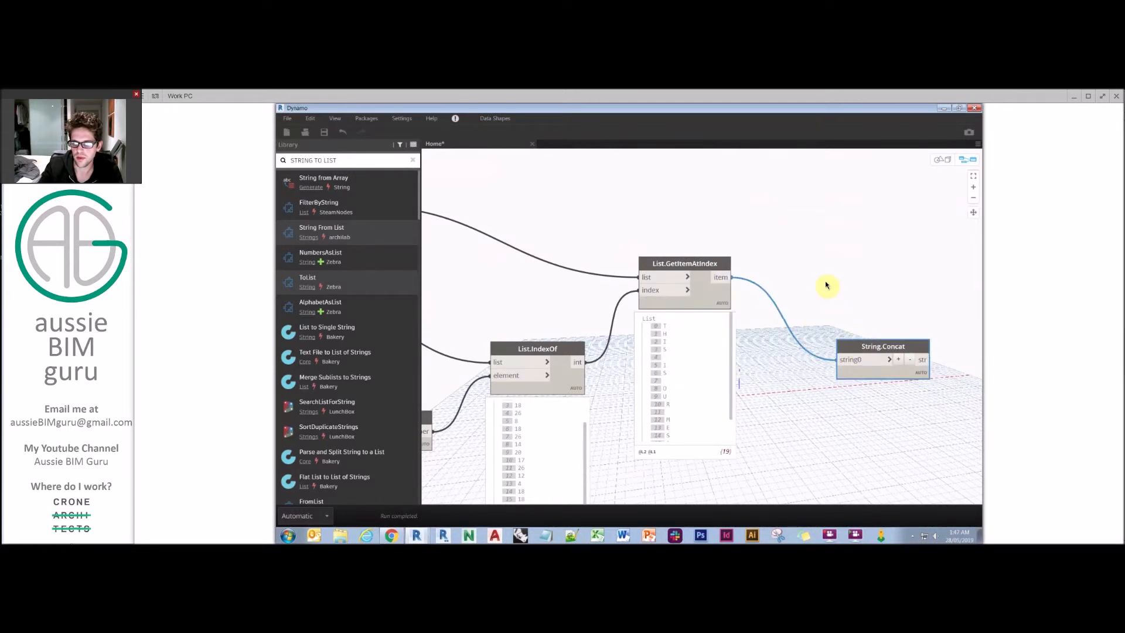
left_click_drag(882, 358, 832, 278)
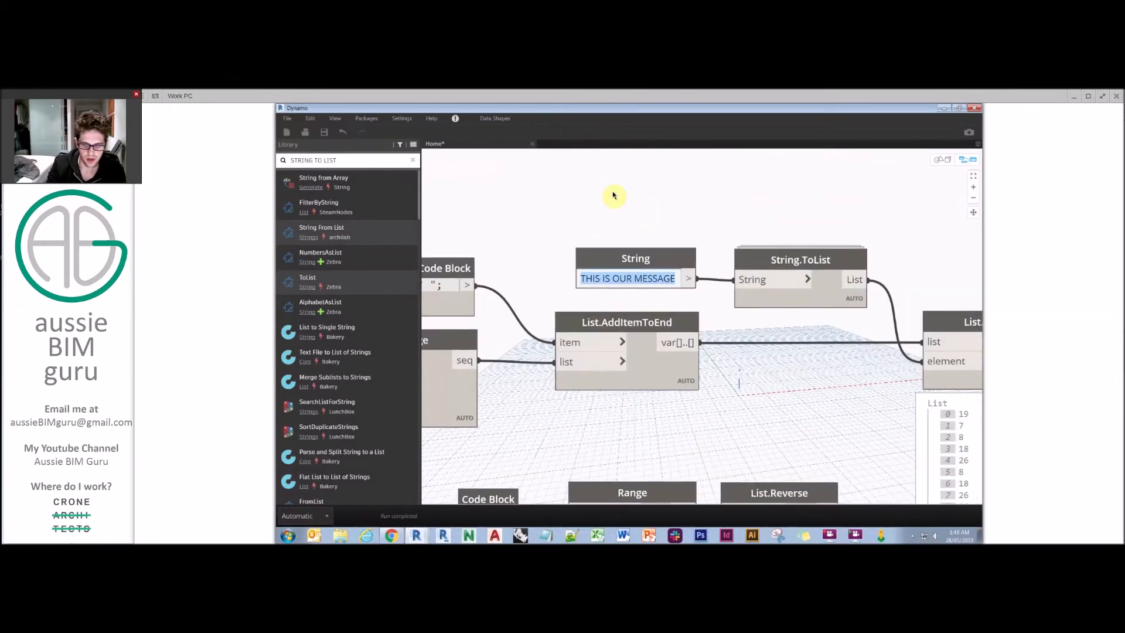
Step: Change the message String node text to 'THIS IS ANOTHER MESSAGE'
type("THIS IS ANOTHER")
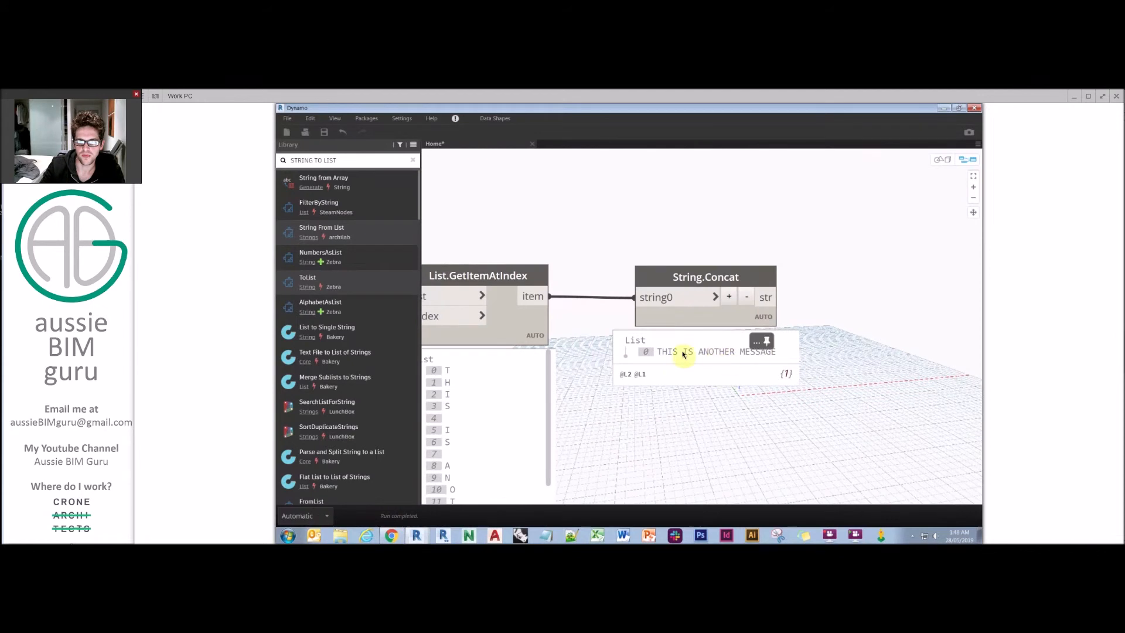
mouse_move(822, 246)
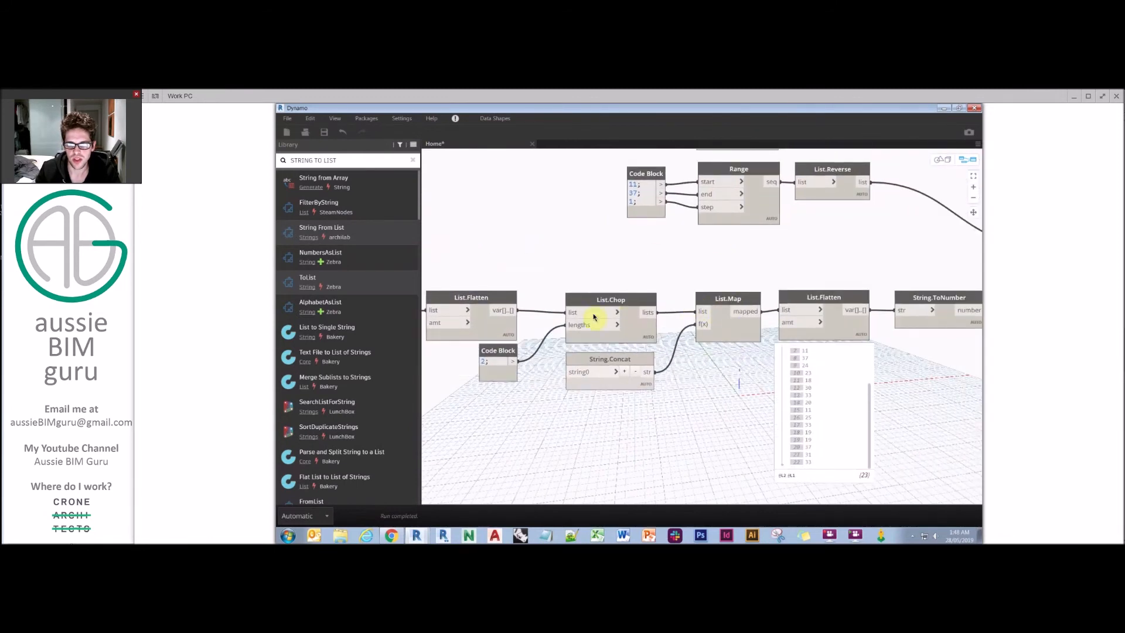
mouse_move(683, 284)
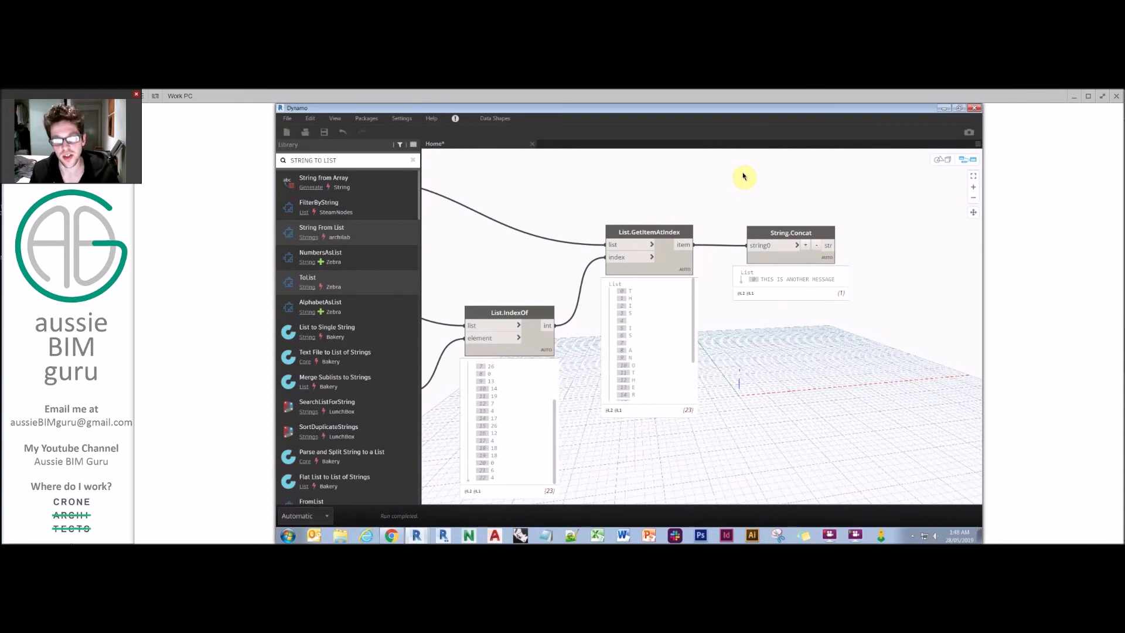
mouse_move(843, 214)
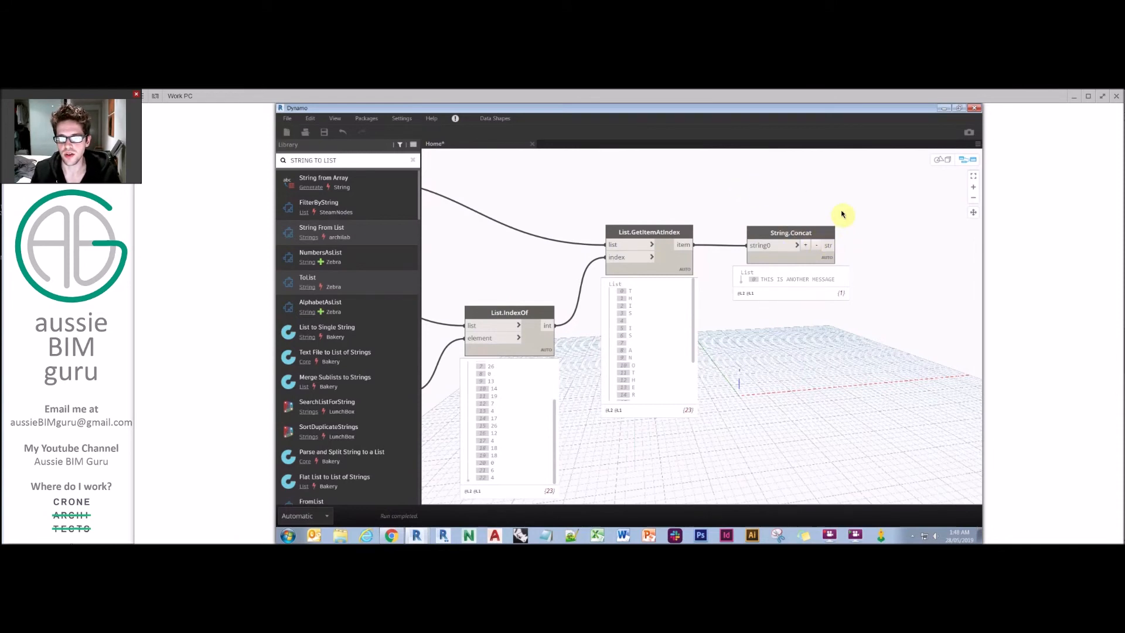
left_click(431, 119)
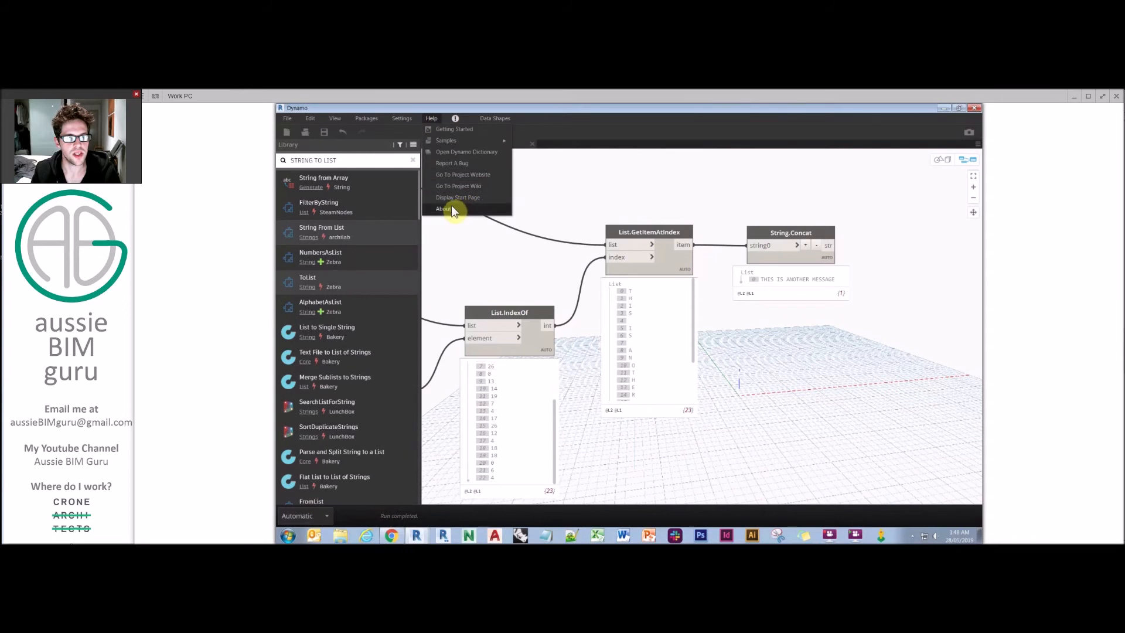
left_click(442, 209)
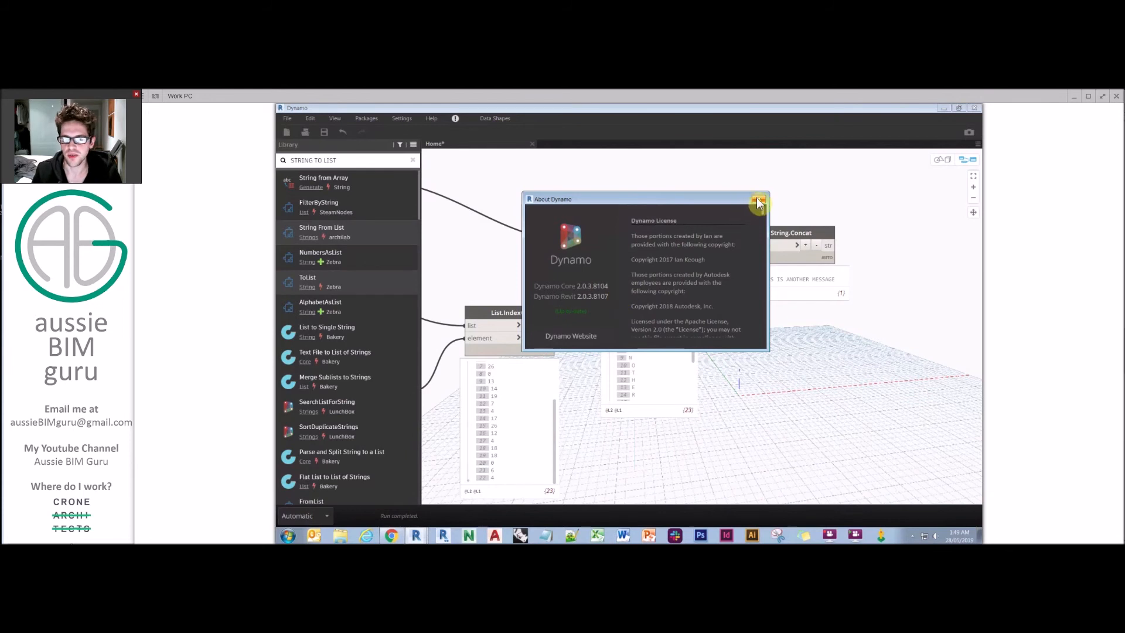
left_click(758, 199)
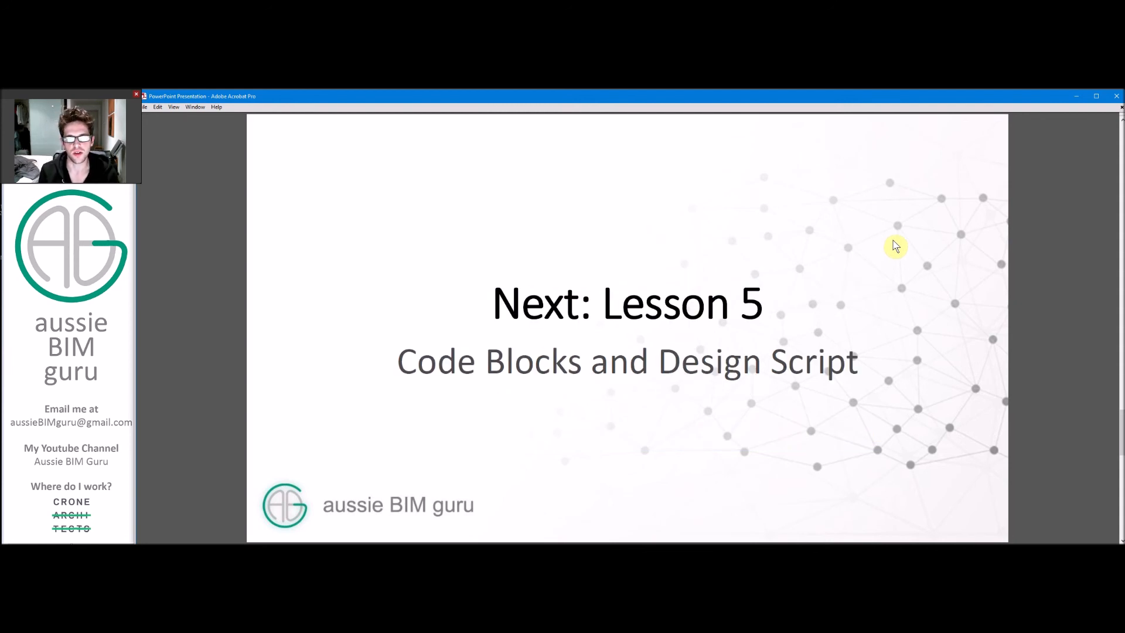
mouse_move(901, 244)
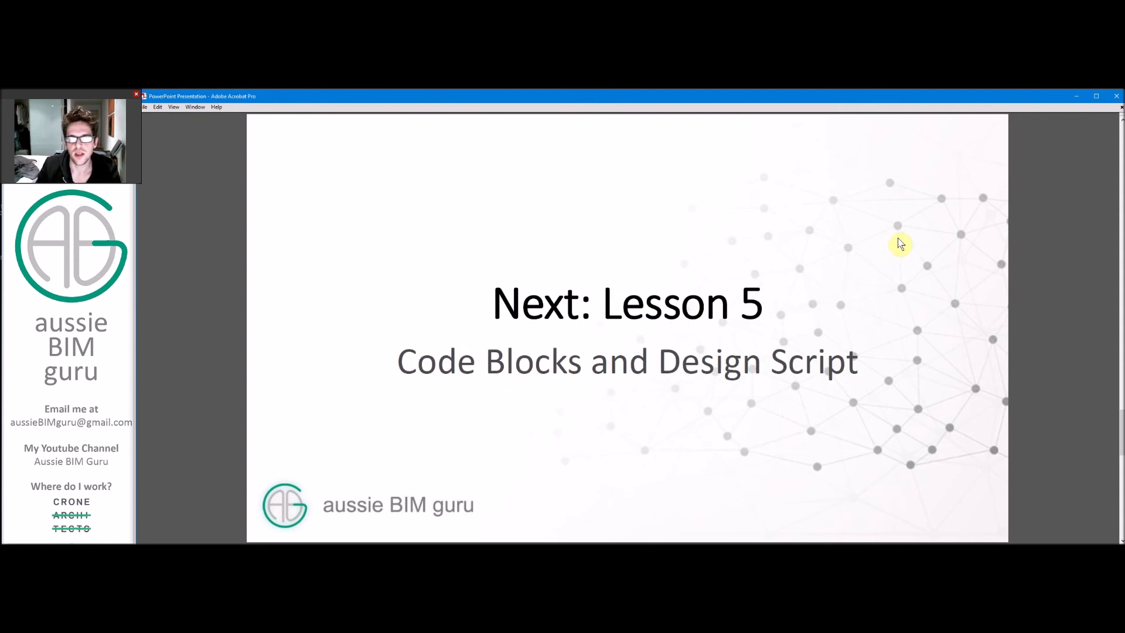